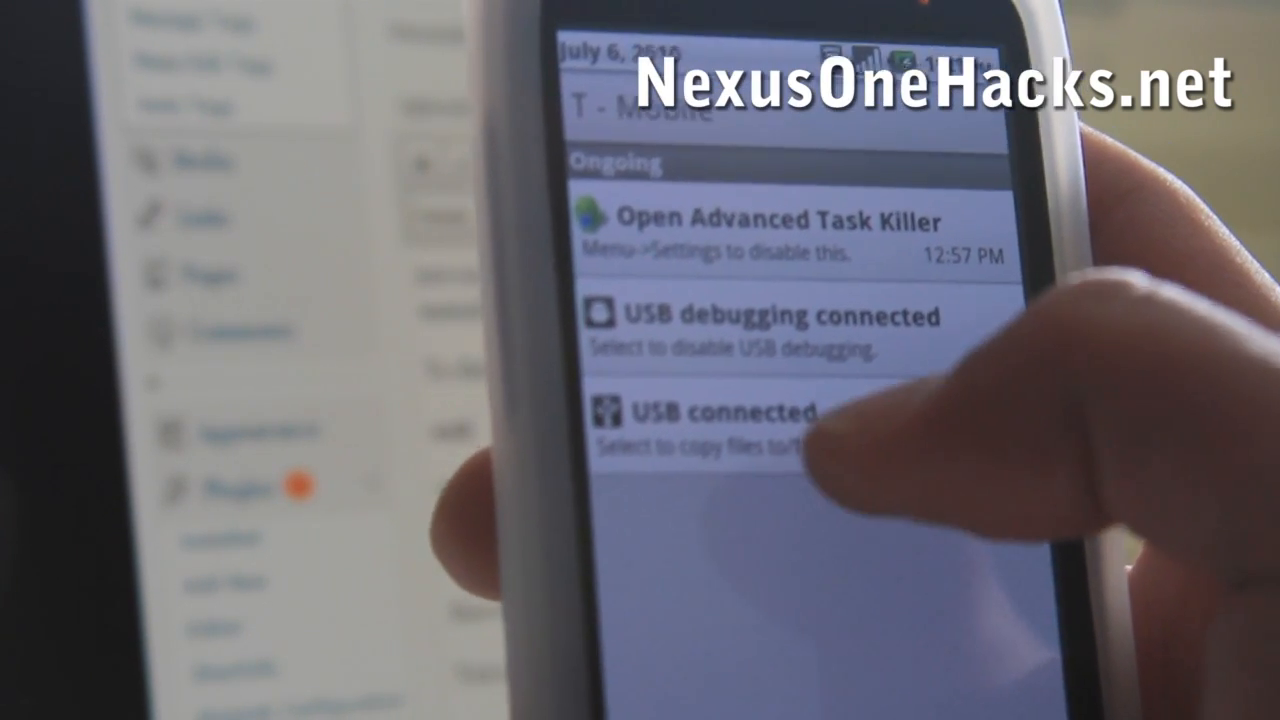
- From the 'USB connected' notification, turn on USB storage for the Nexus One's SD card
left_click(720, 410)
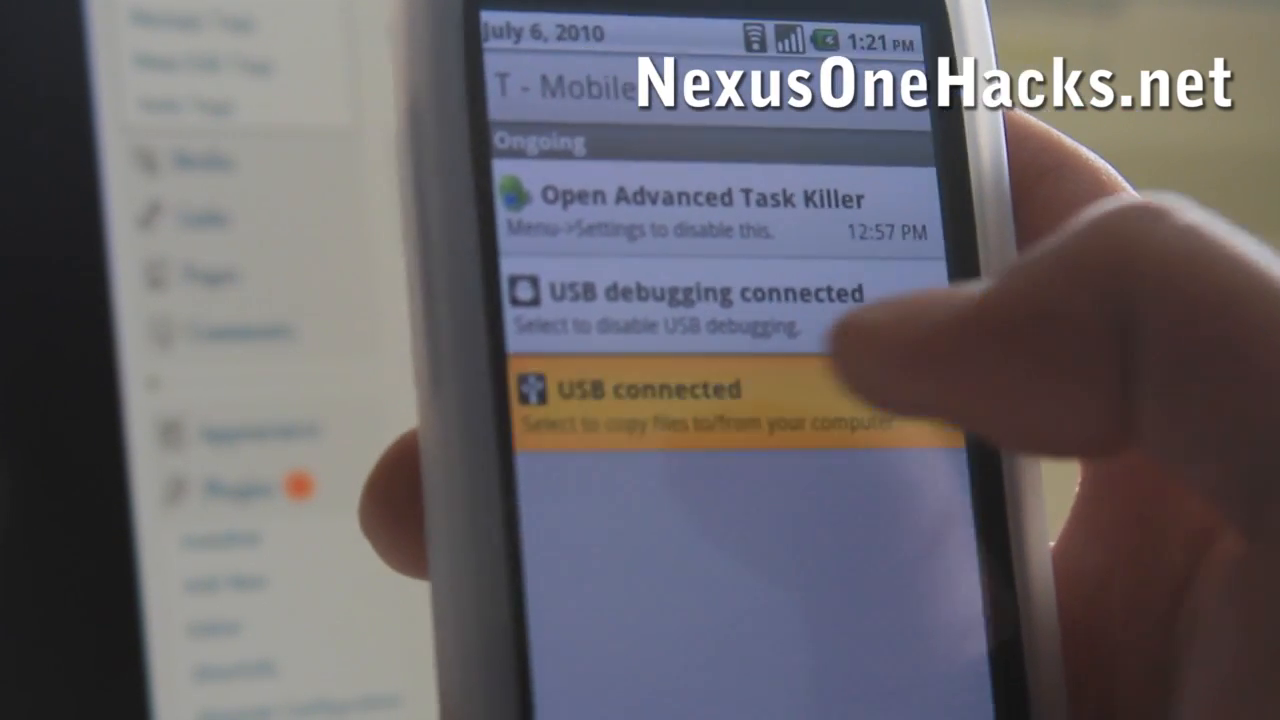
left_click(660, 390)
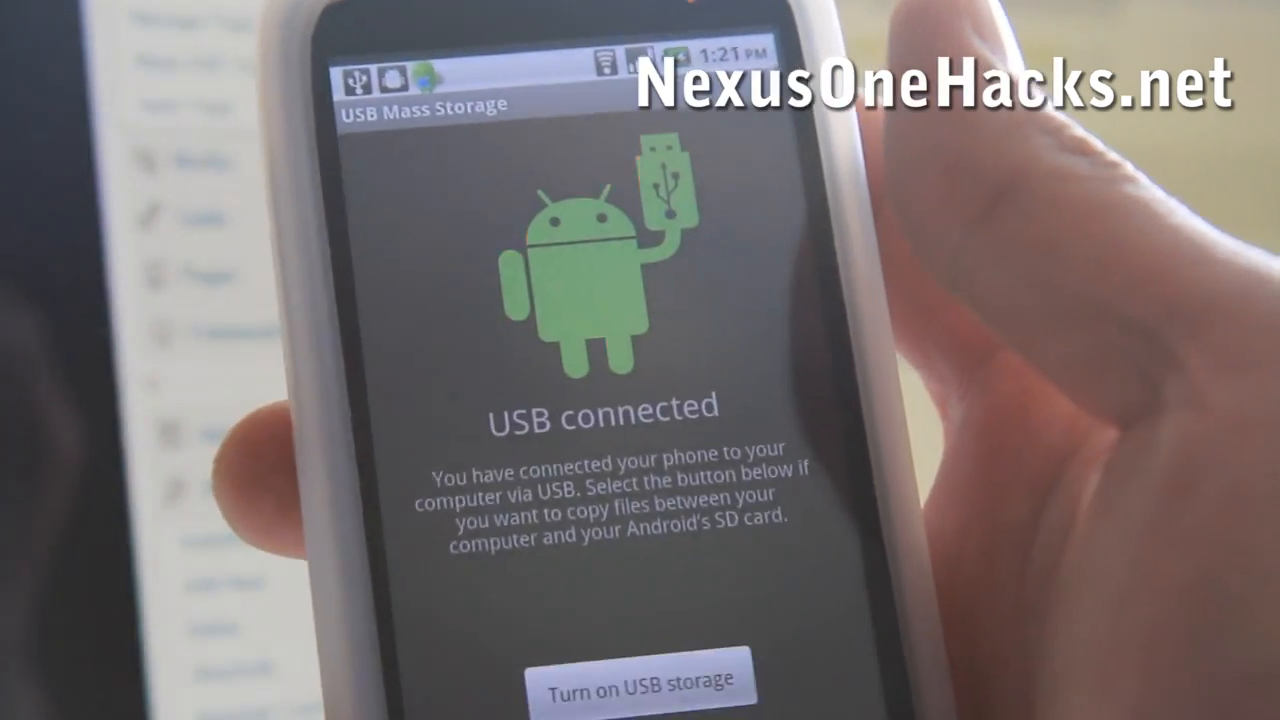
left_click(639, 679)
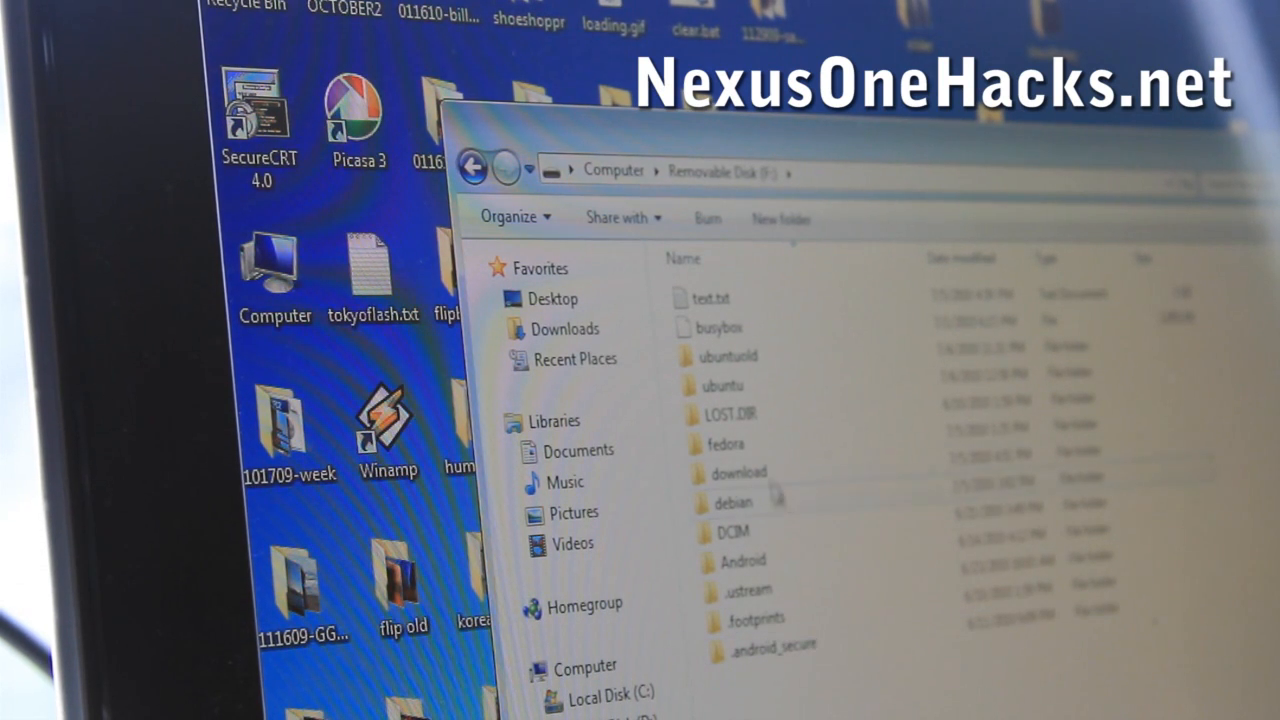
- Open the ubuntu folder on Removable Disk (F:) to show bootubuntu, ubuntu.img and ubuntu.sh
left_click(725, 386)
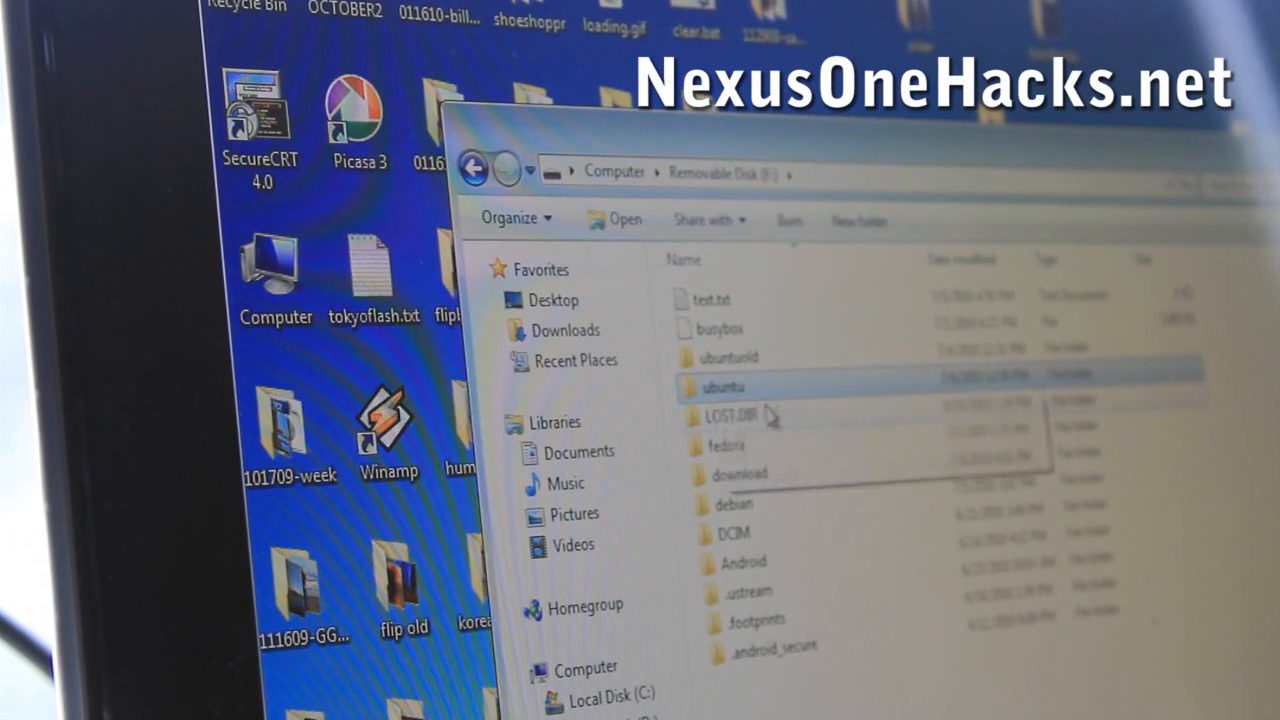
double_click(722, 387)
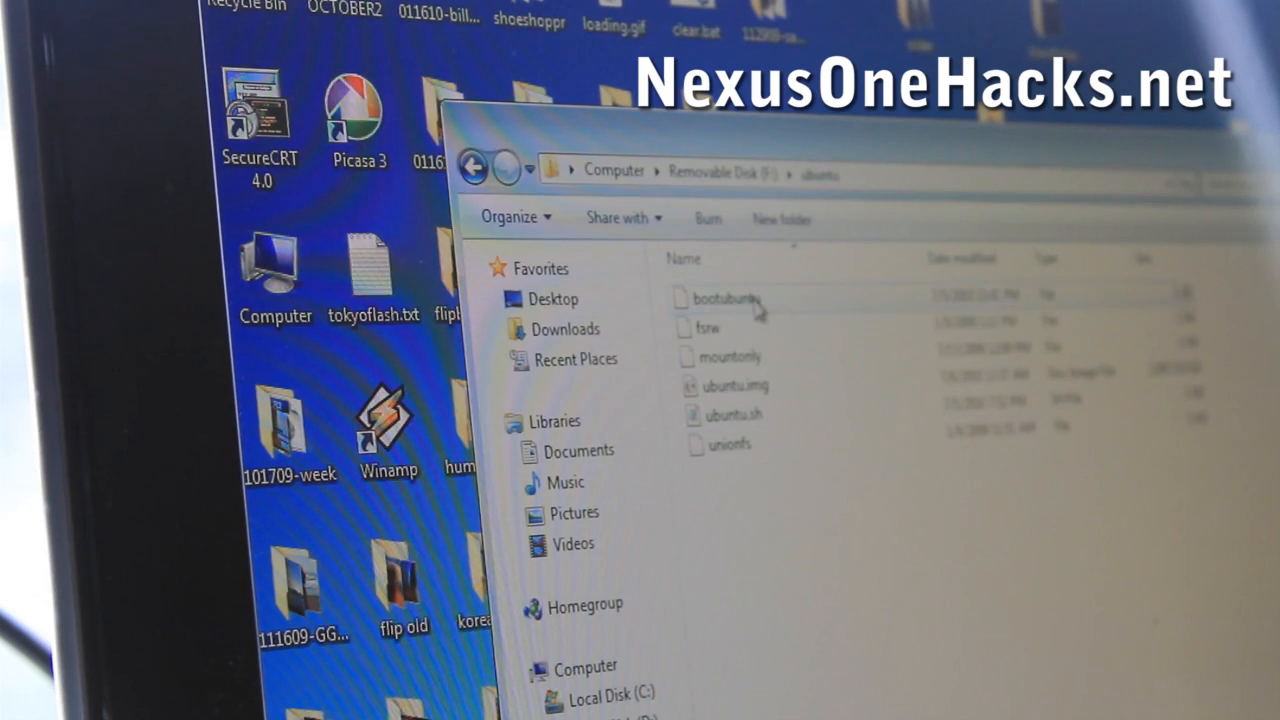
mouse_move(730, 300)
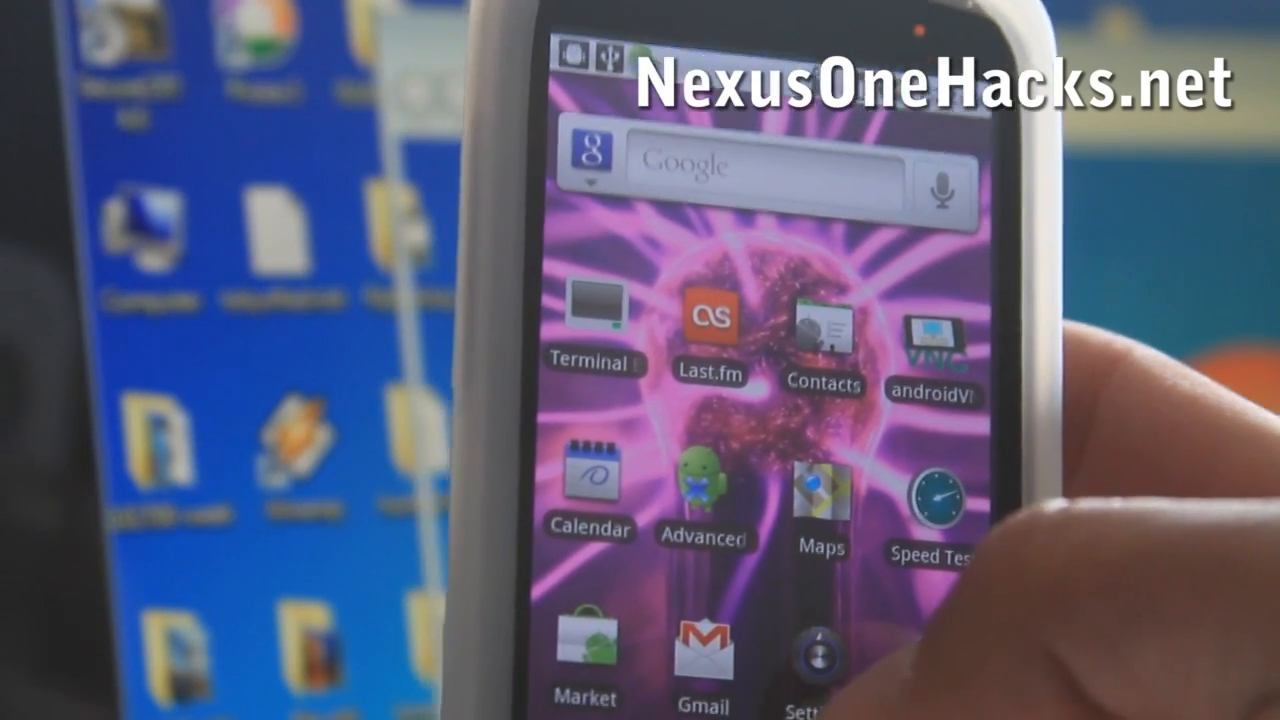
- Reach the phone's Development options under Settings > Applications
left_click(810, 680)
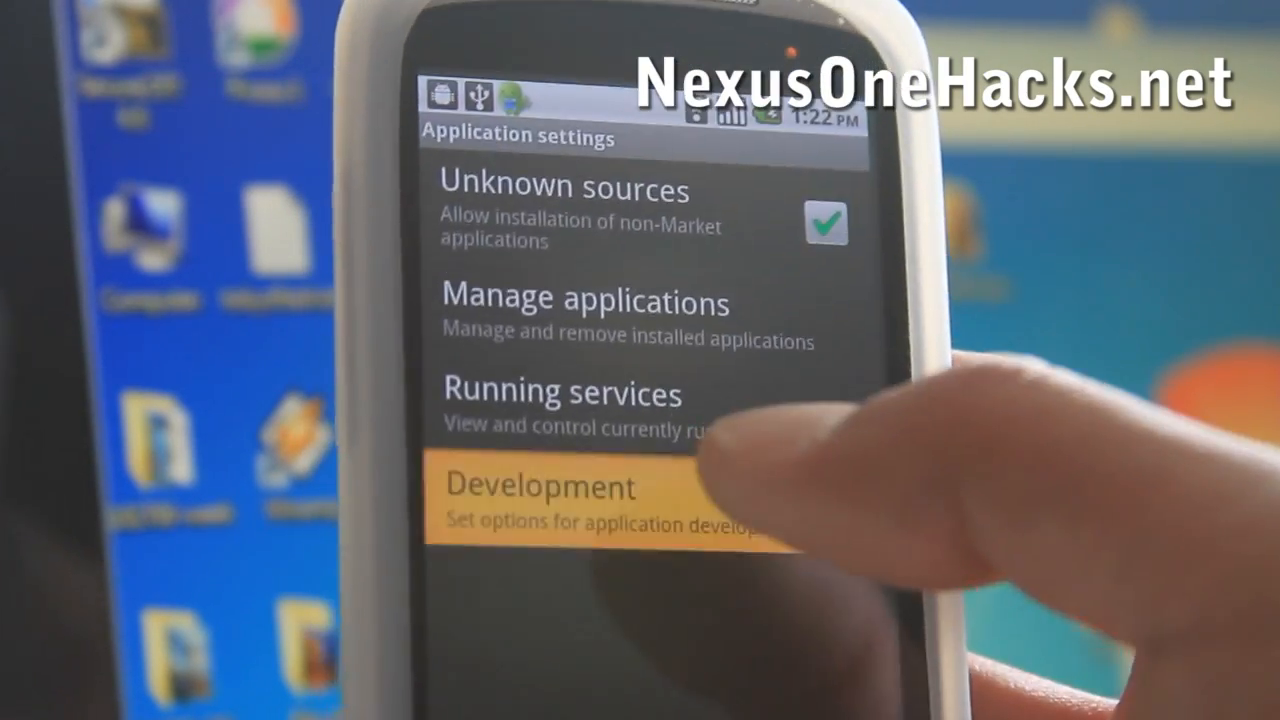
left_click(560, 490)
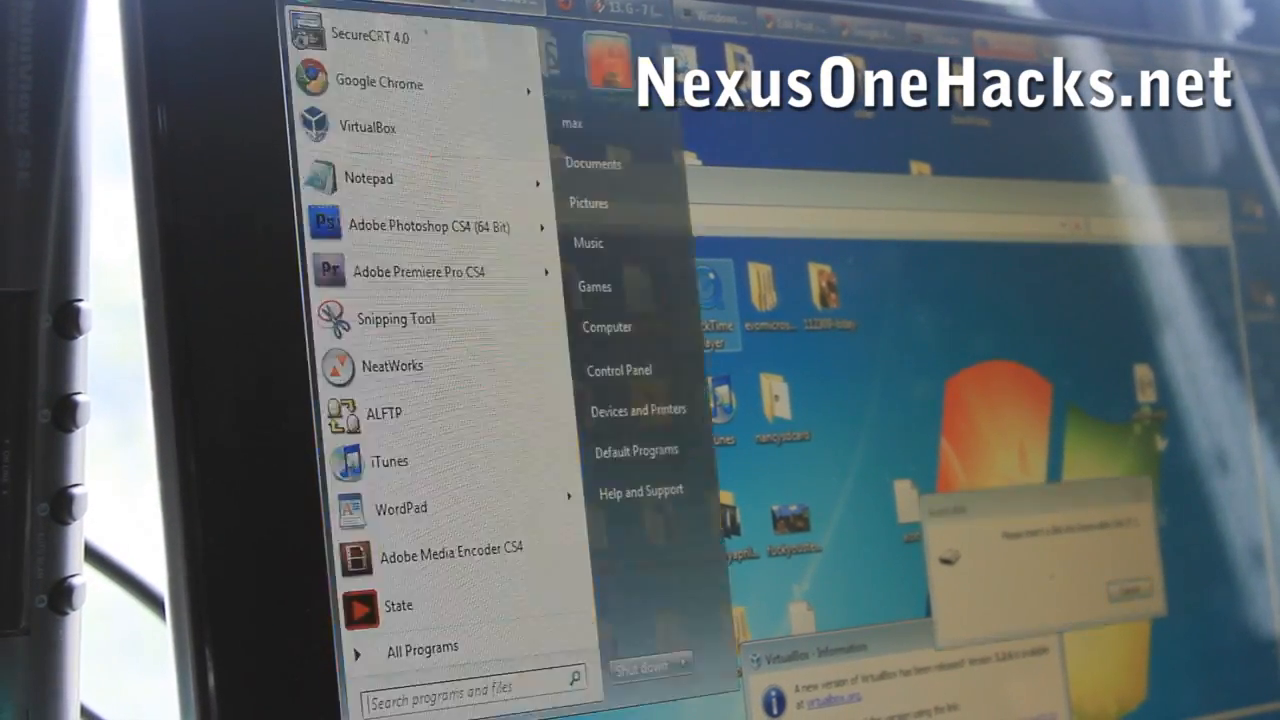
- Search the Start menu for cmd and launch the command prompt
type("cm")
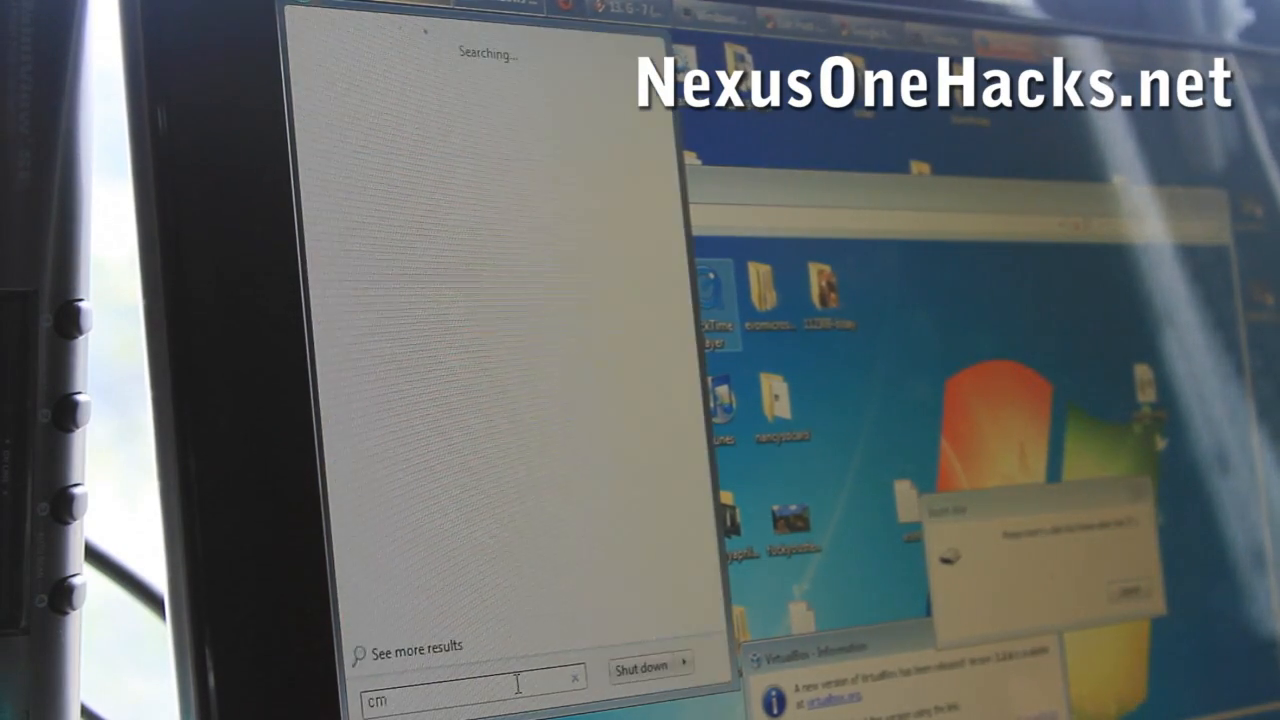
key("Enter")
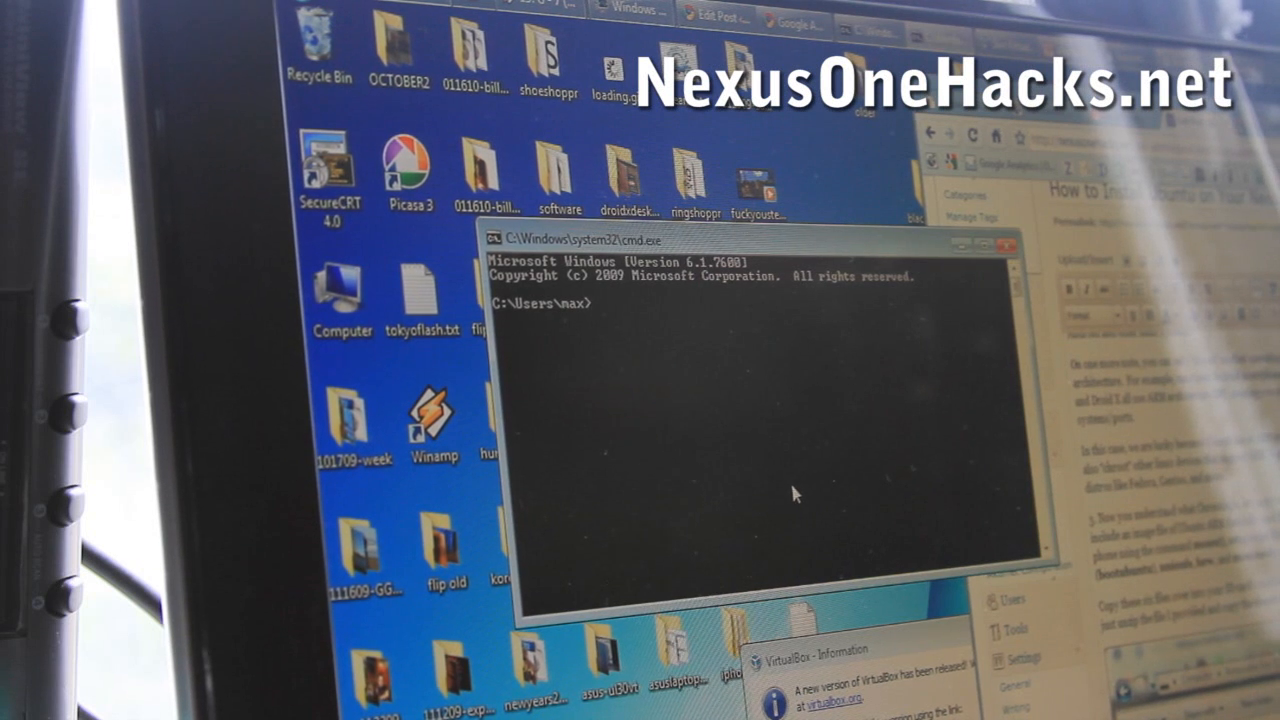
- From \sdk\tools, open a root adb shell and run ls -l in /sdcard/ubuntu
type("cd \\sdk\\")
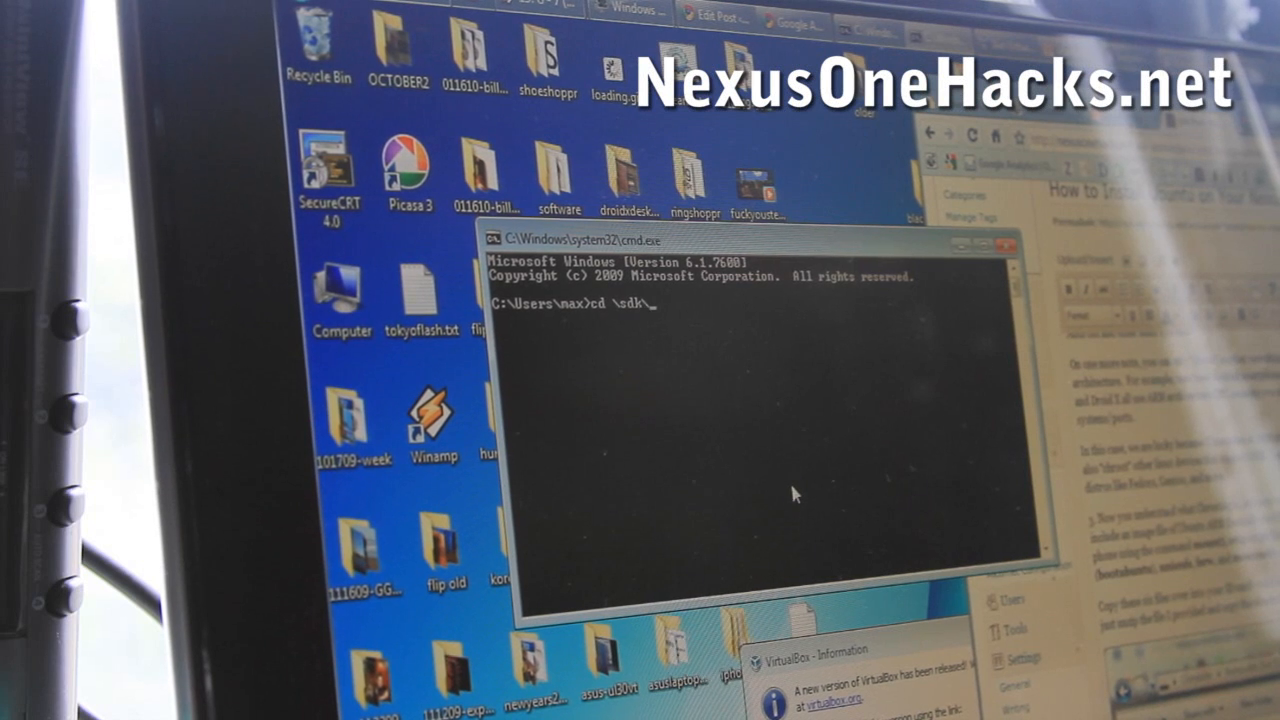
type("tool")
type("adb shell")
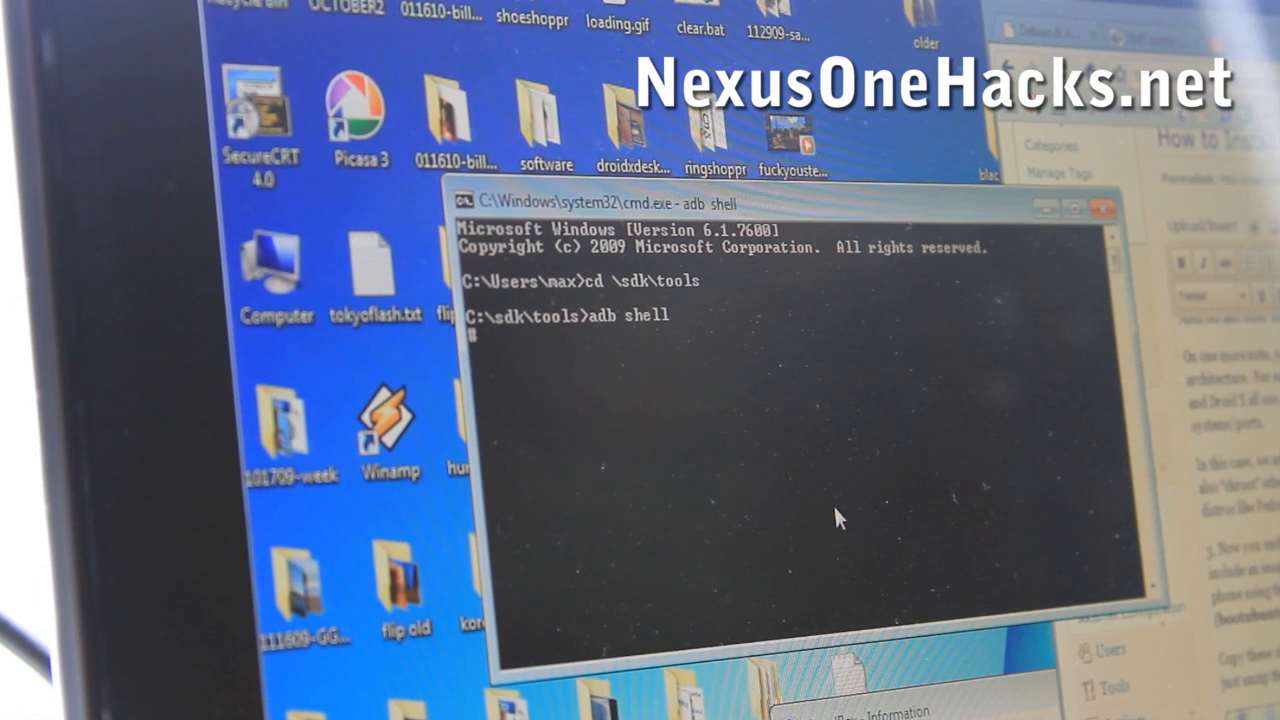
type("su")
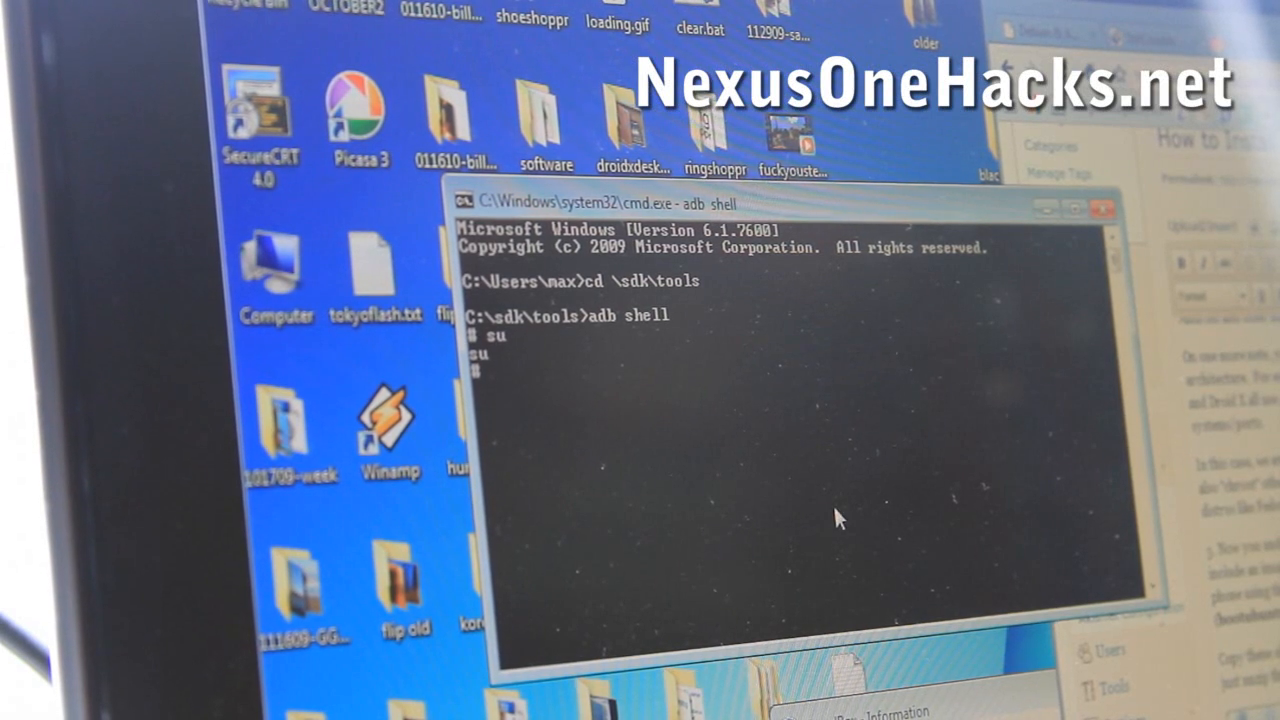
type("cd /sdcard")
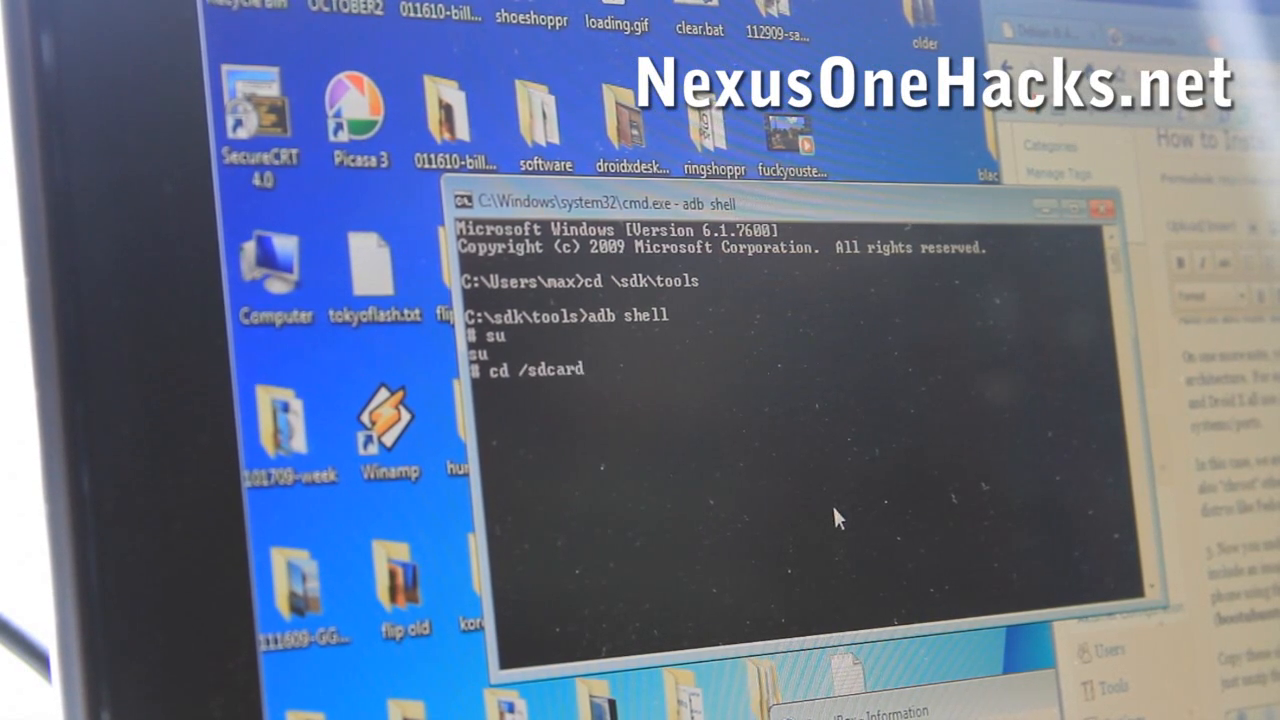
type("/ubuntu")
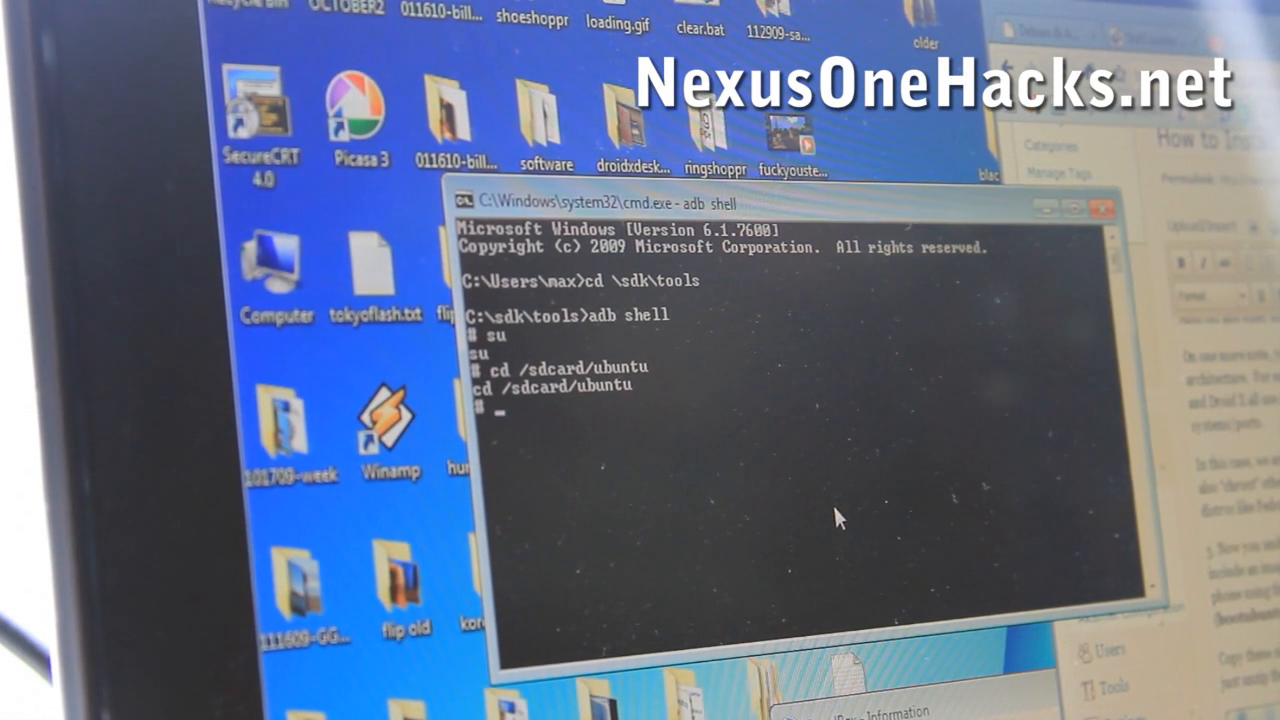
type("ls -l")
type("sh ./")
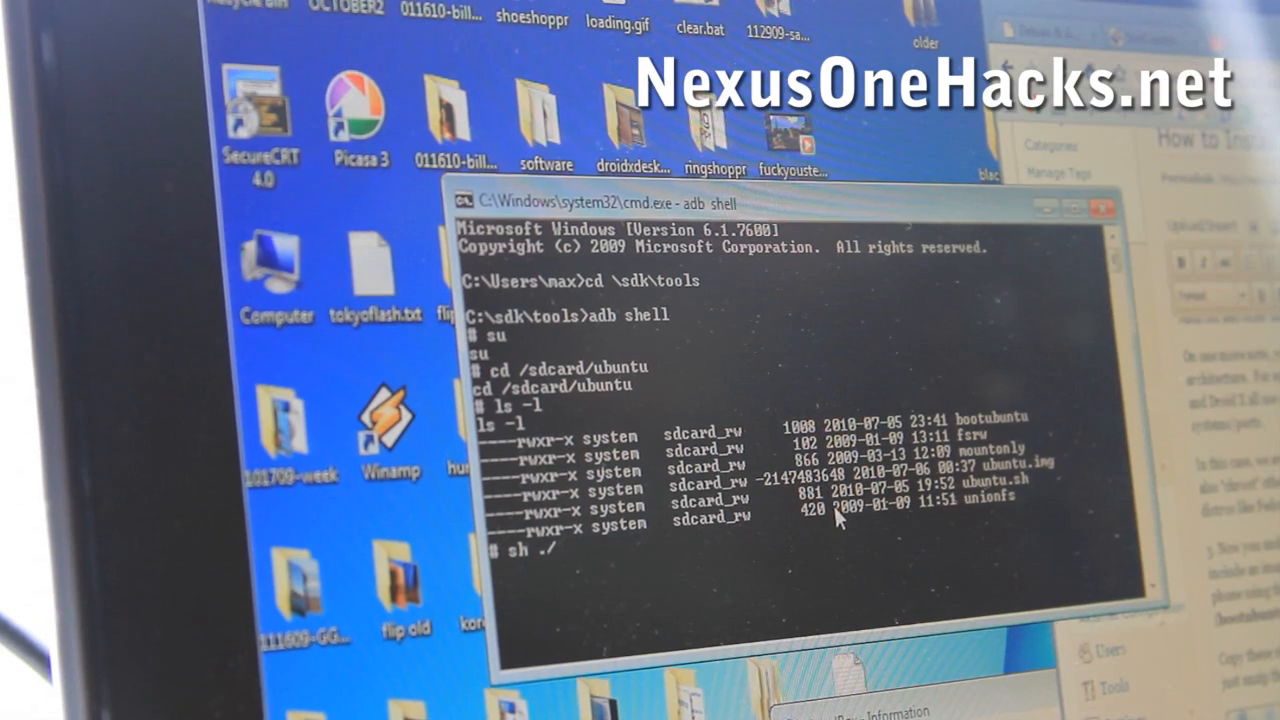
- Run sh ./ubuntu.sh, then bootubuntu to reach the root Ubuntu chroot prompt
type("ubuntu.sh")
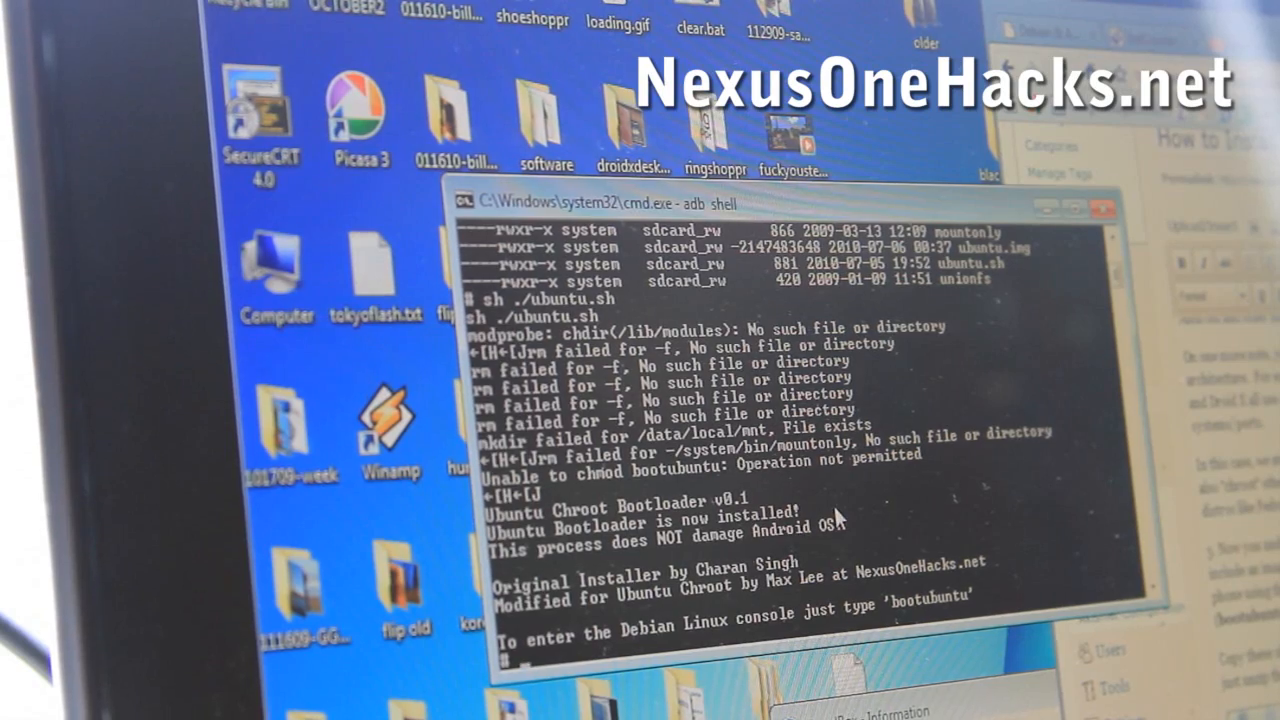
type("bootubuntu")
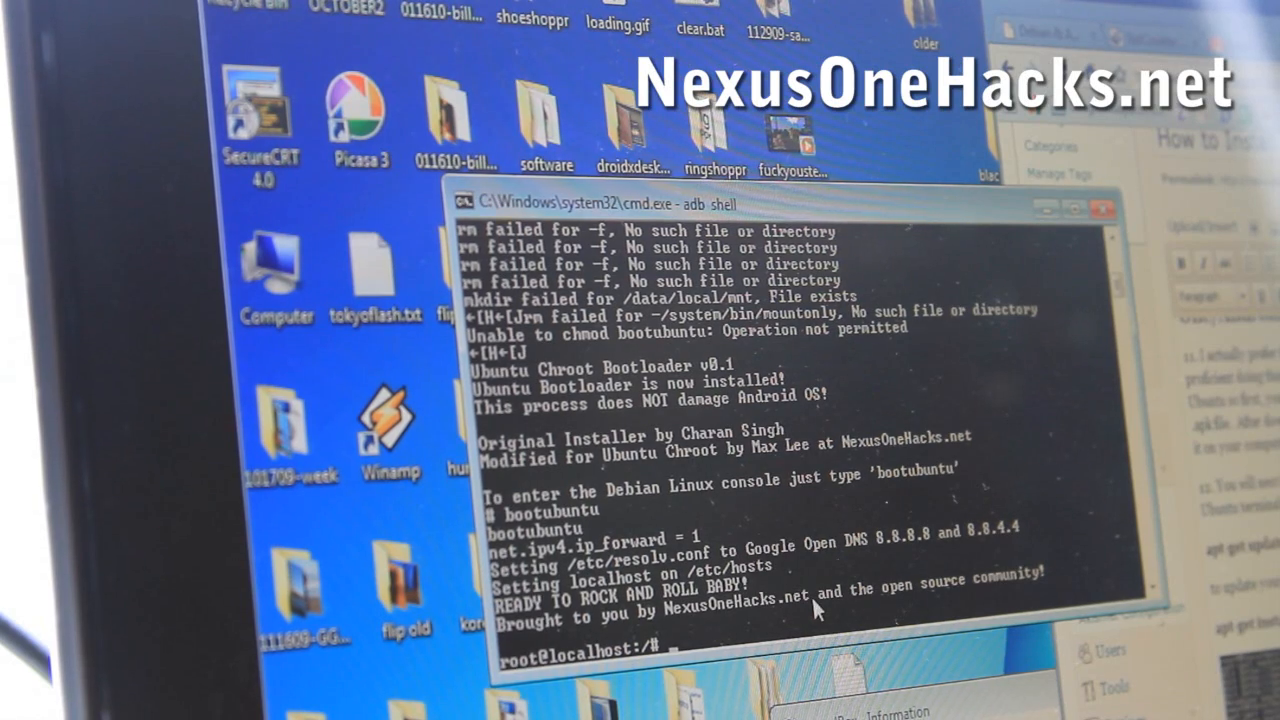
- Run apt-get update, then apt-get install tightvncserver, confirming with y
type("apt-get update")
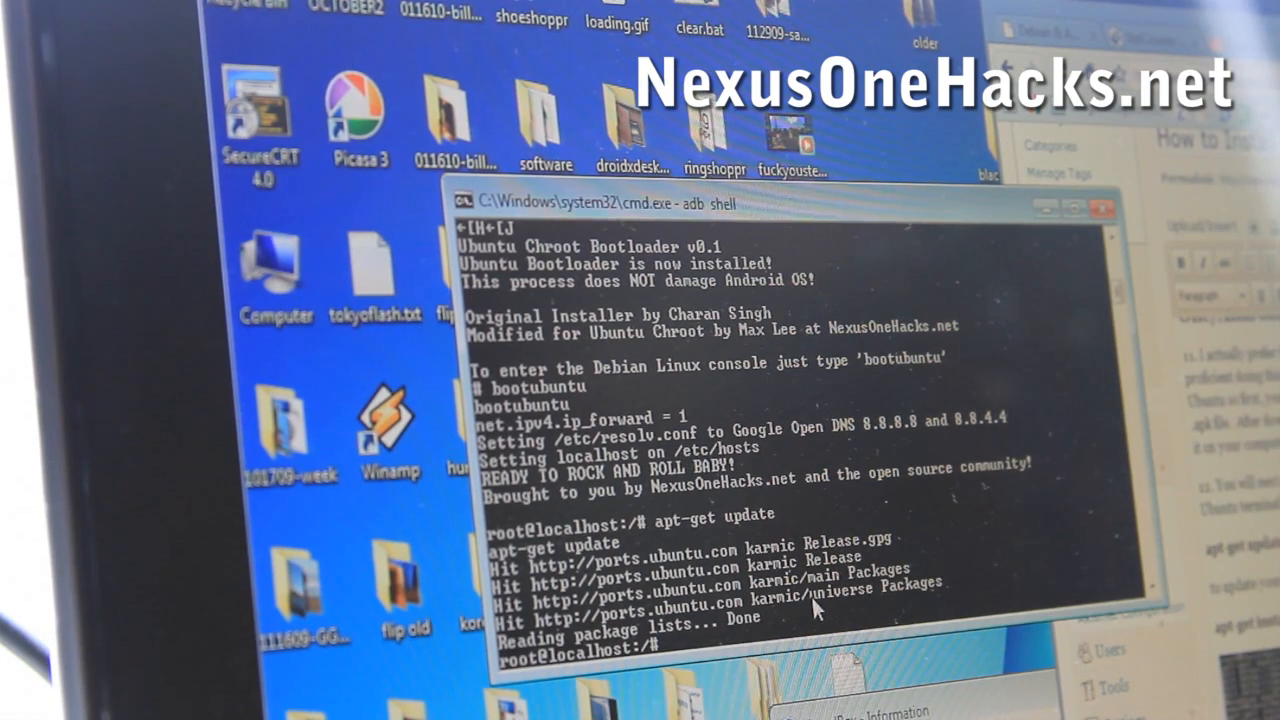
type("apt-get")
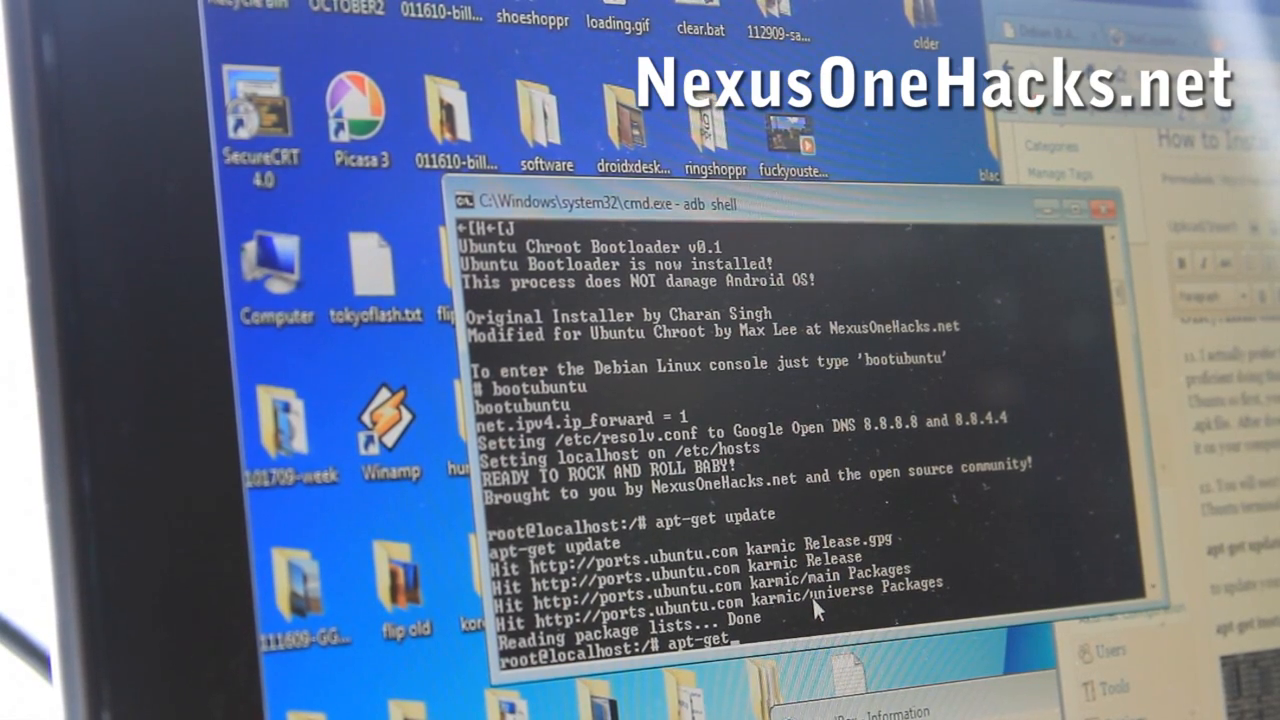
type("instal")
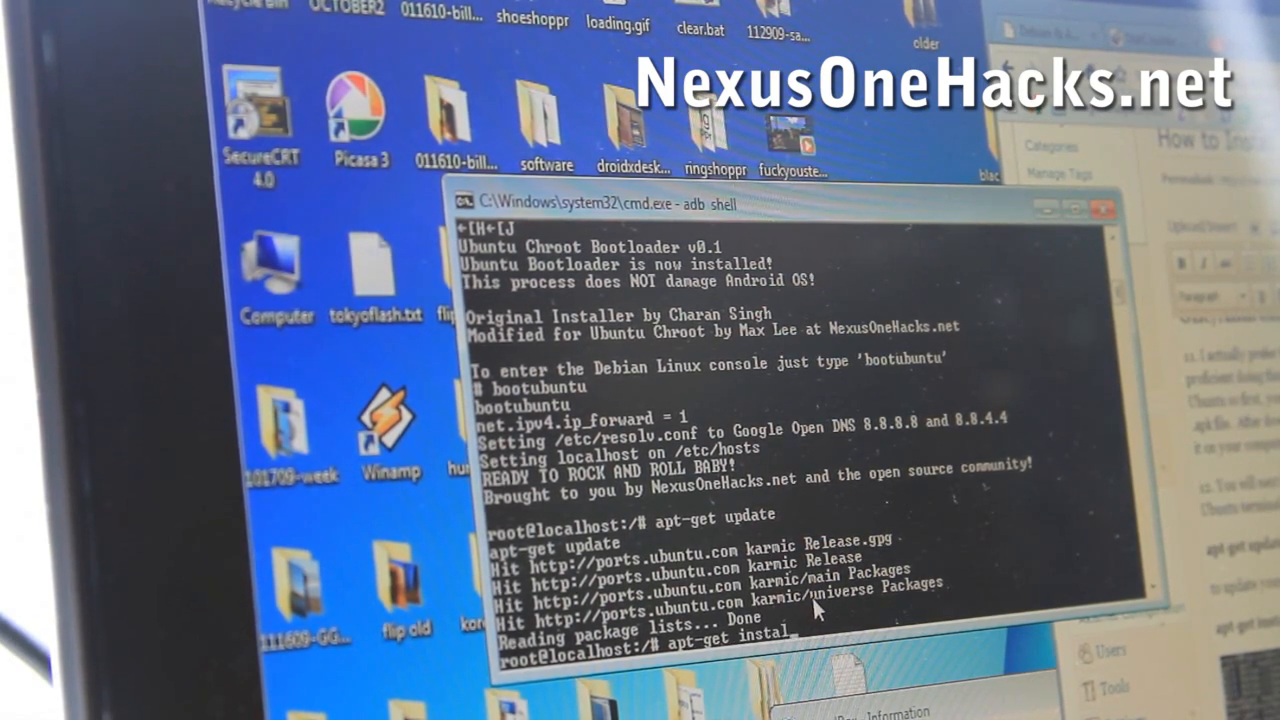
type("tightvncserver")
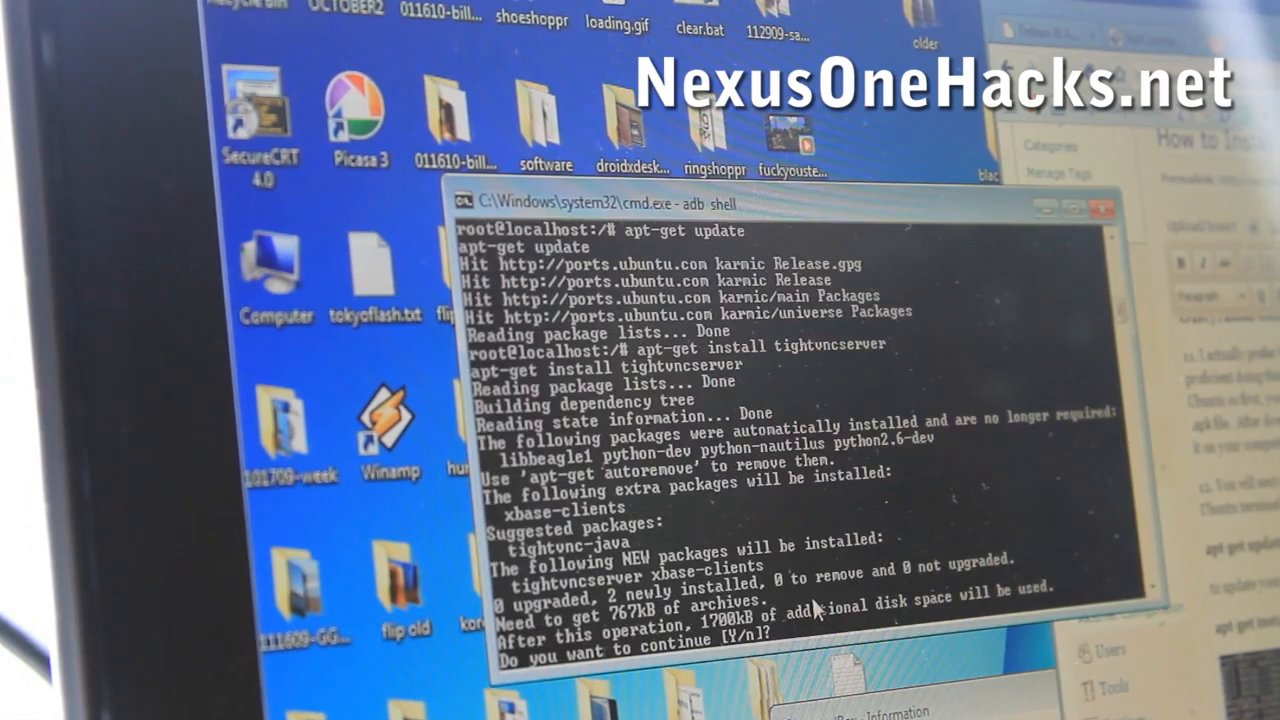
type("y")
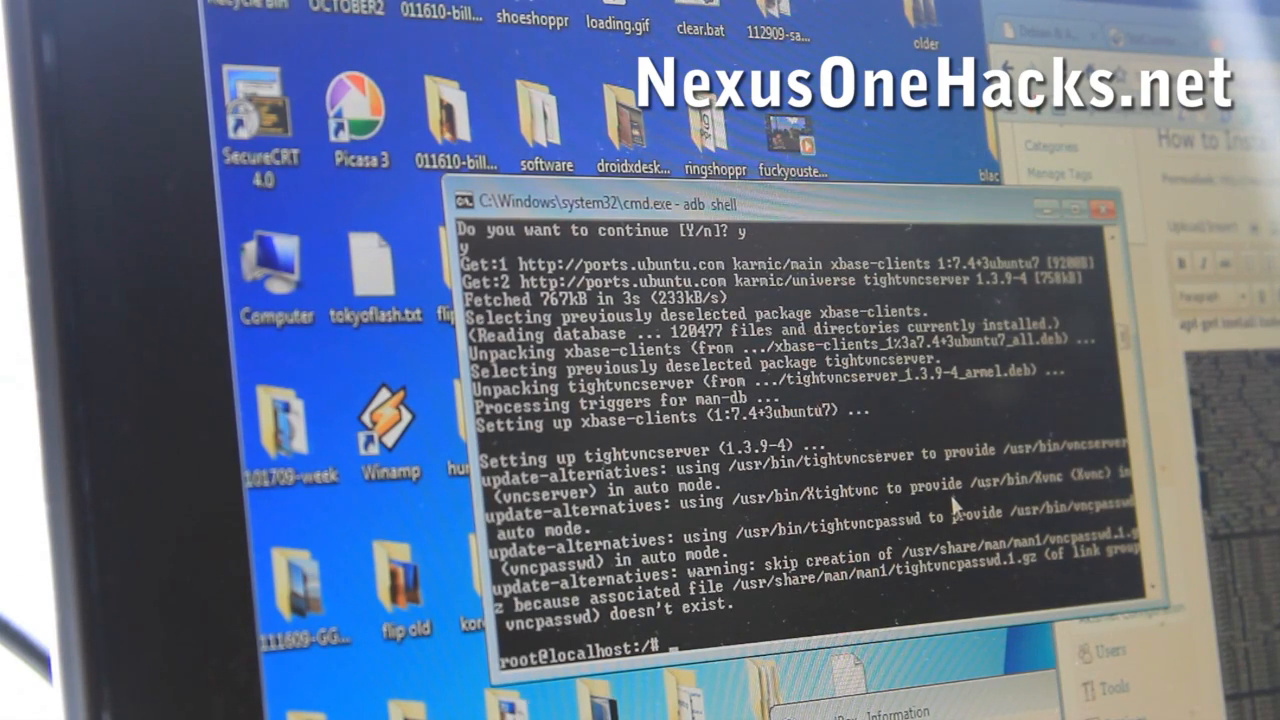
- Install lxde with apt-get, confirm with y, and export USER as root
type("apt-get")
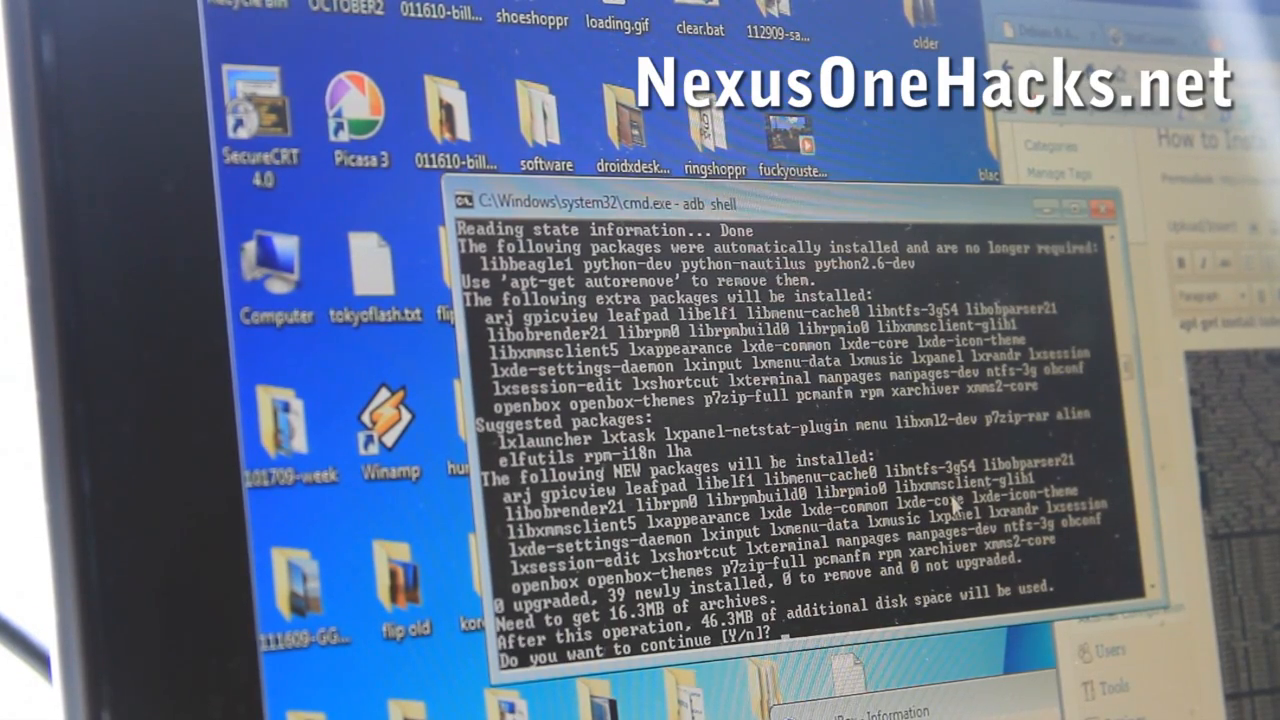
type("y")
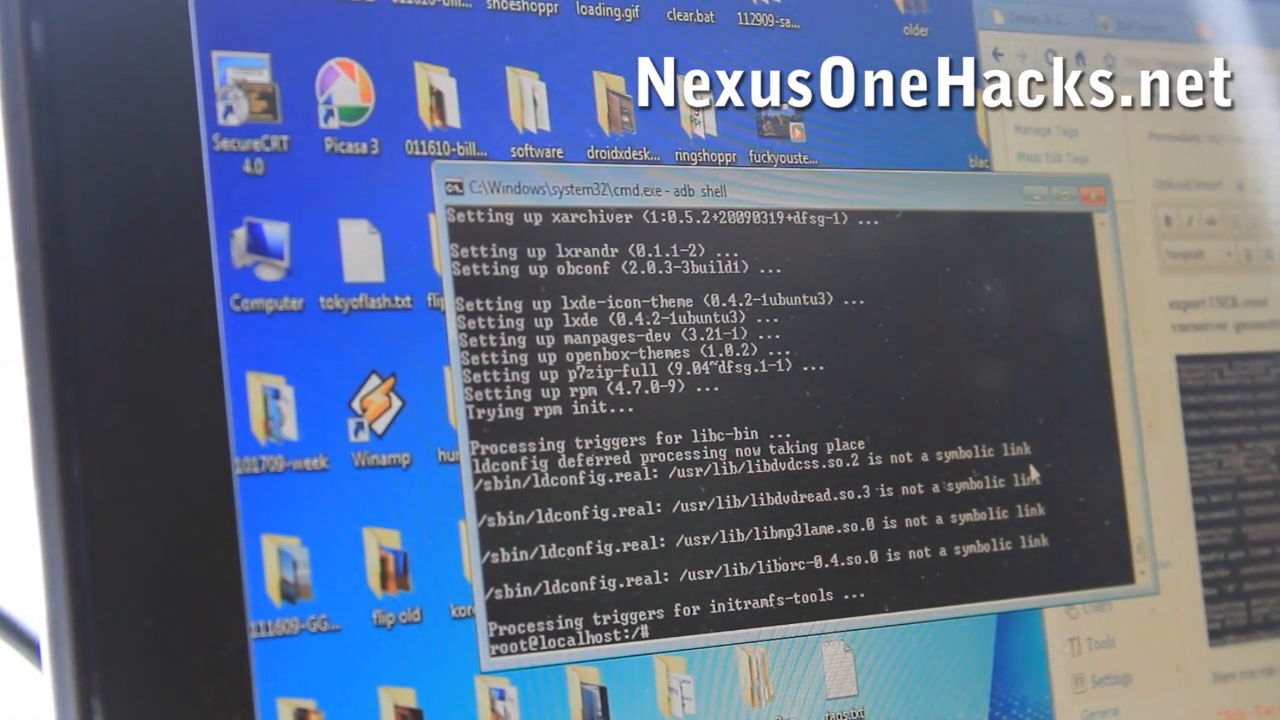
type("export USER=root")
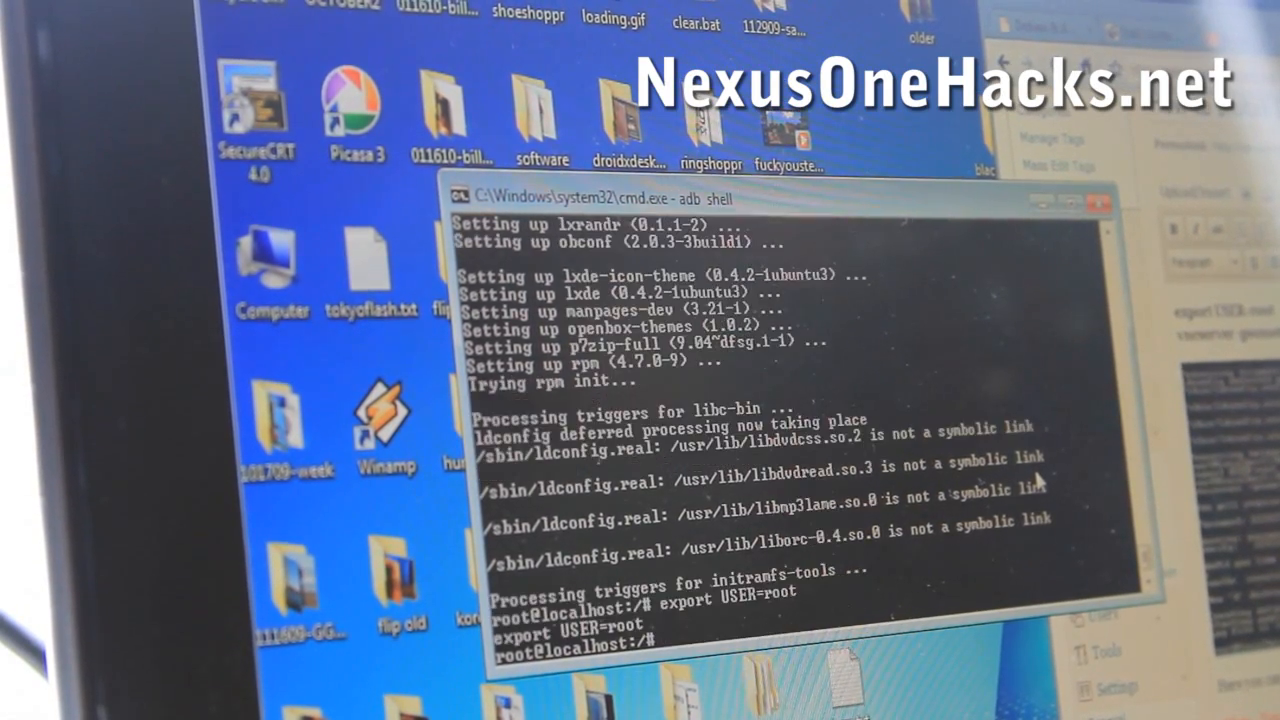
- Start vncserver -geometry 1024x800 with a password, answering n to view-only
type("vn")
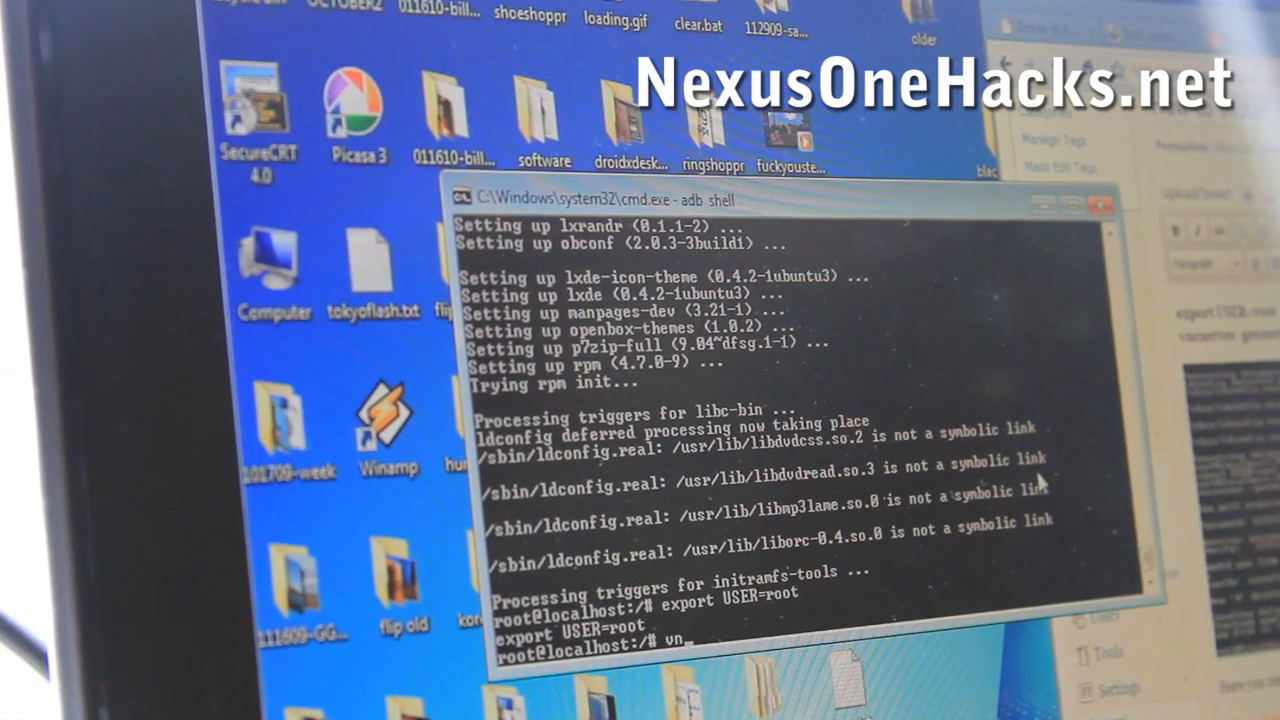
type("vncserver-geo")
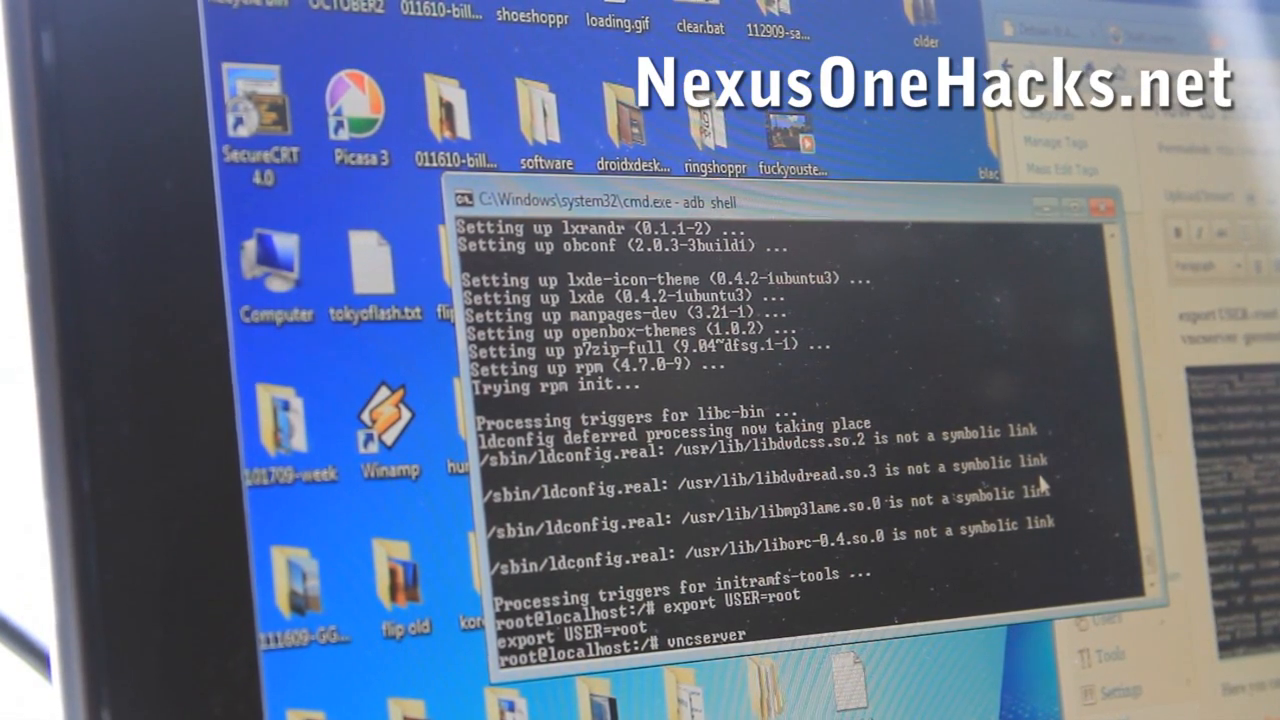
type("-geometry")
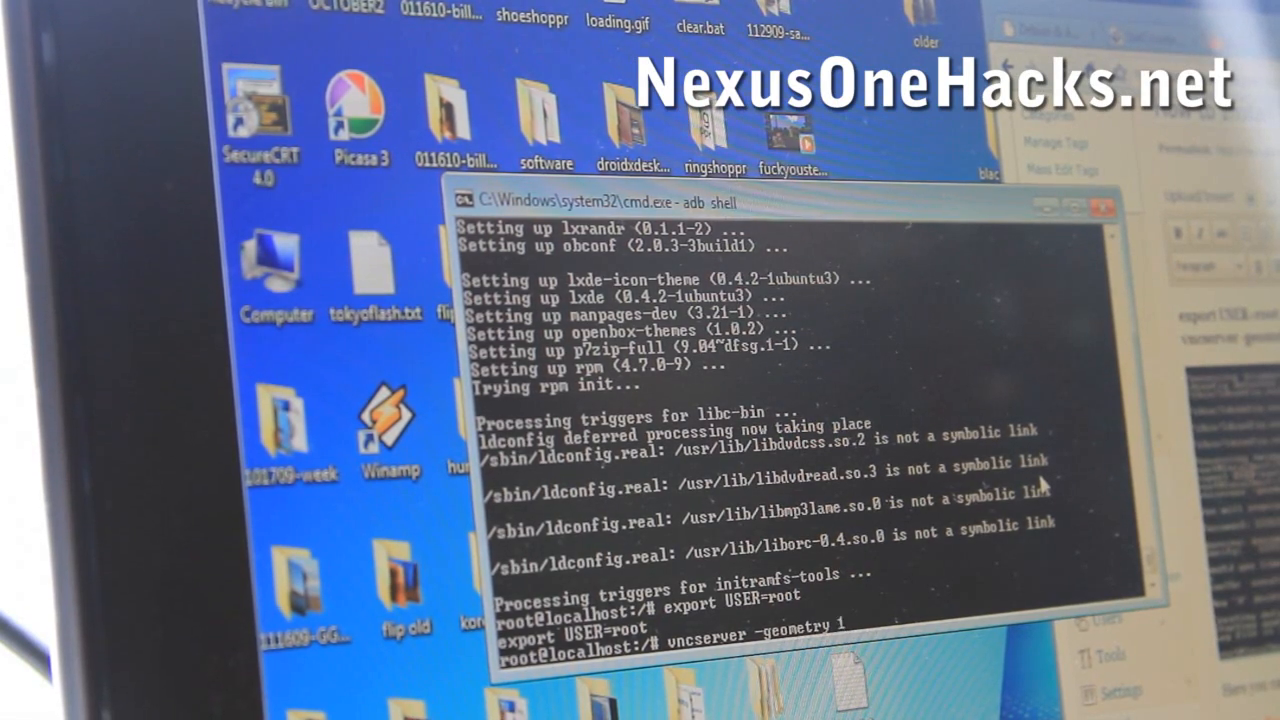
type("1024x800")
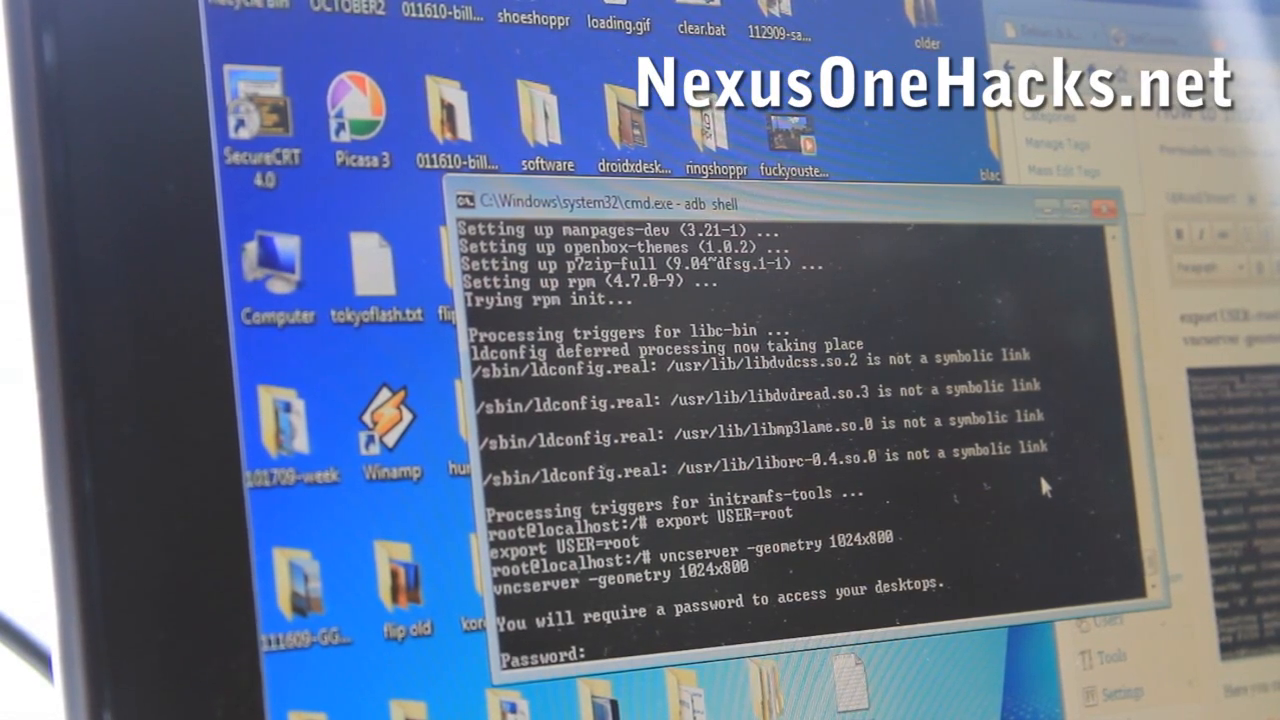
type("123123123")
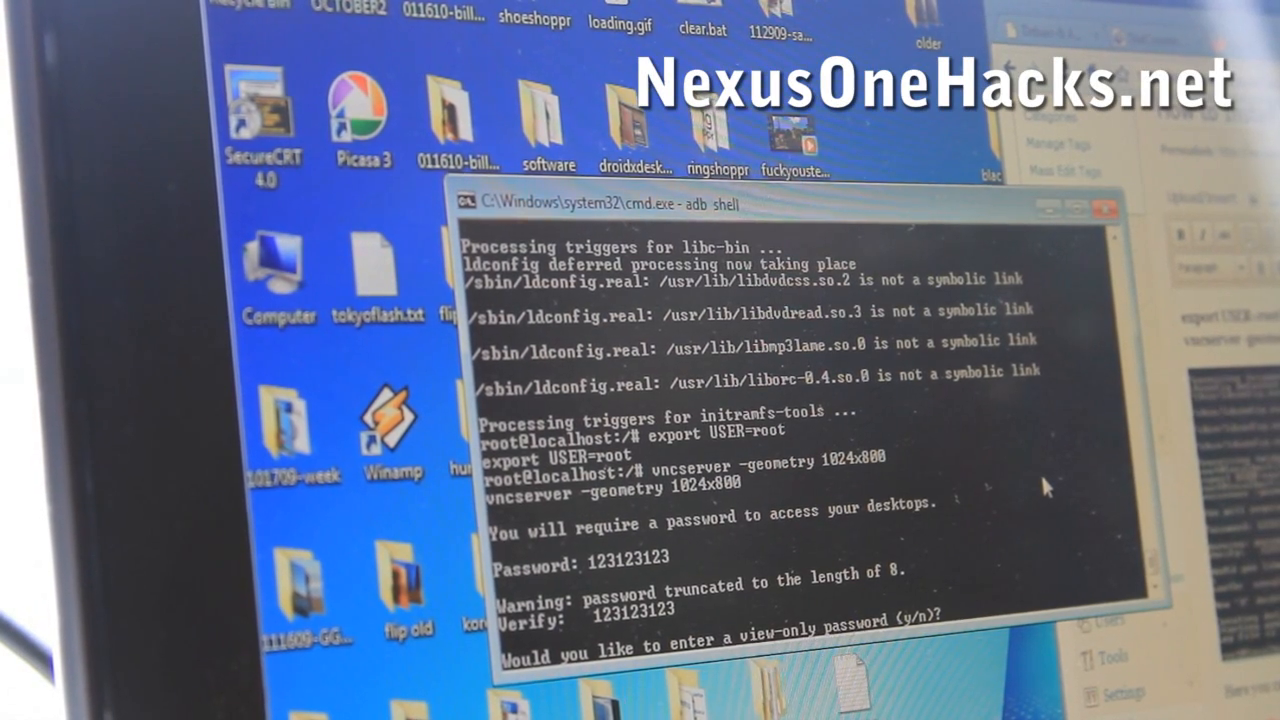
type("n")
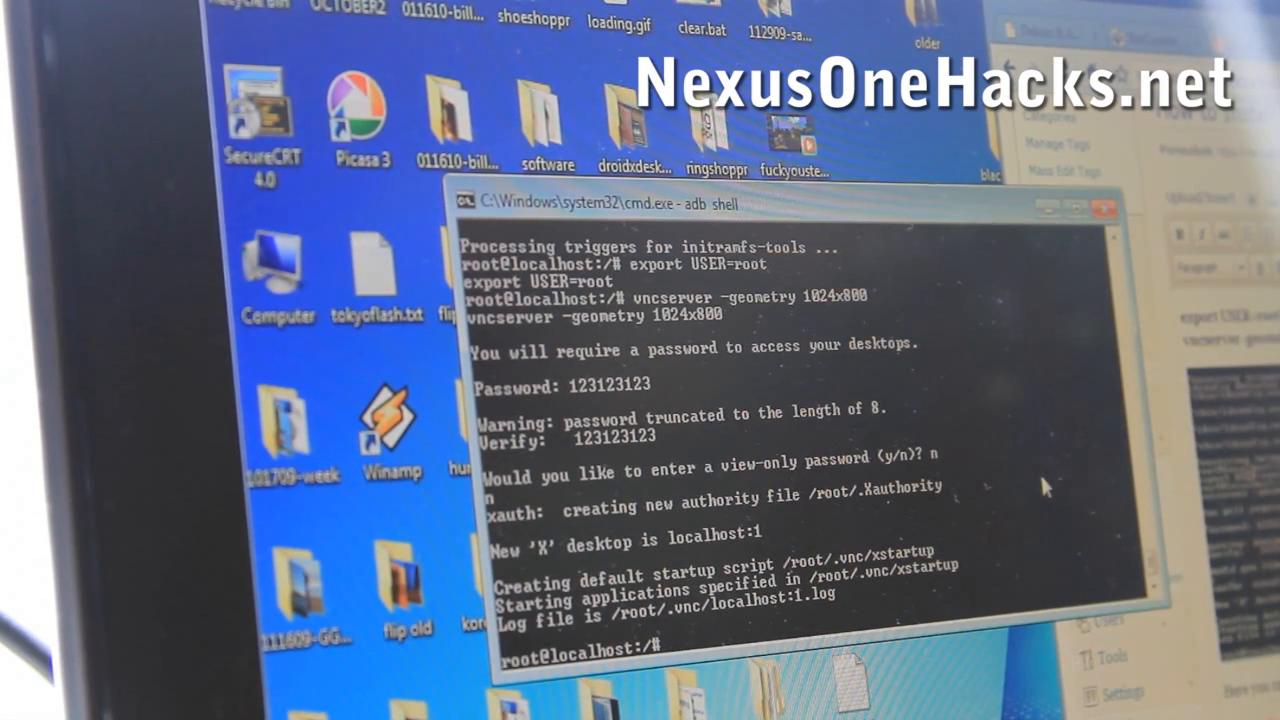
- Write #!/bin/sh, xrdb $HOME/.Xresources and xsetroot -solid lines into /root/.vnc/xstartup
type("c")
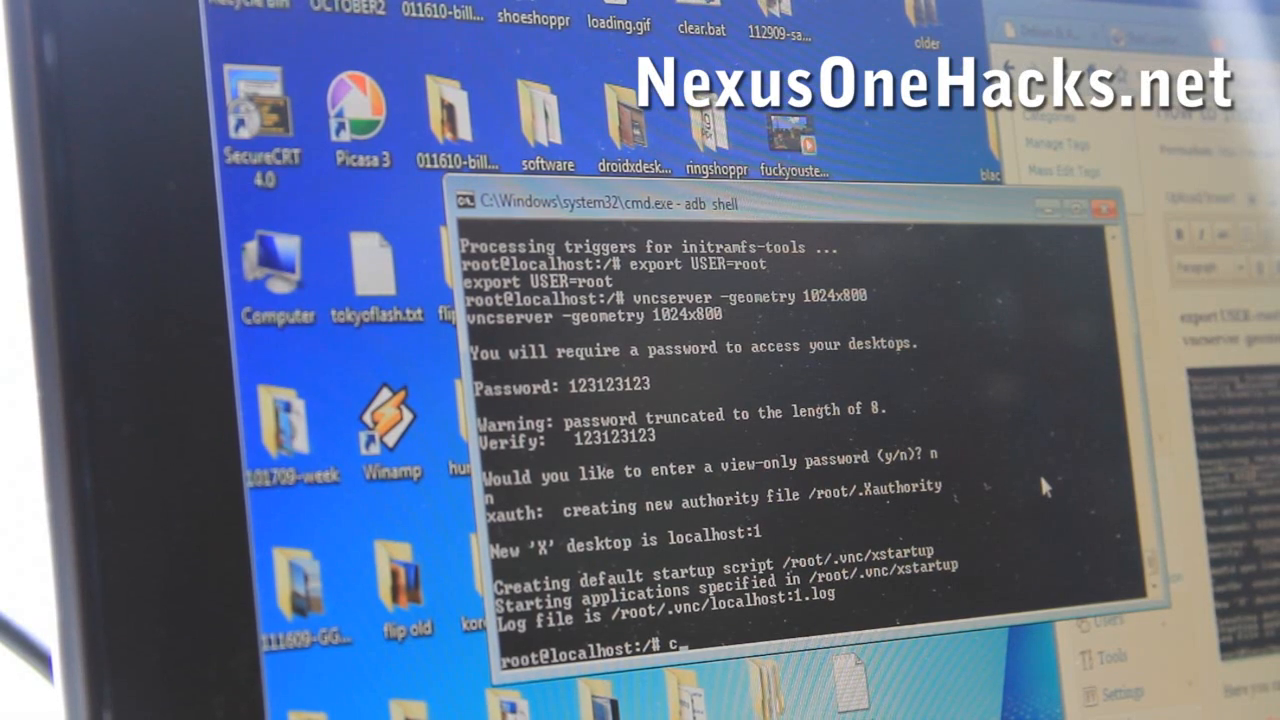
type("at")
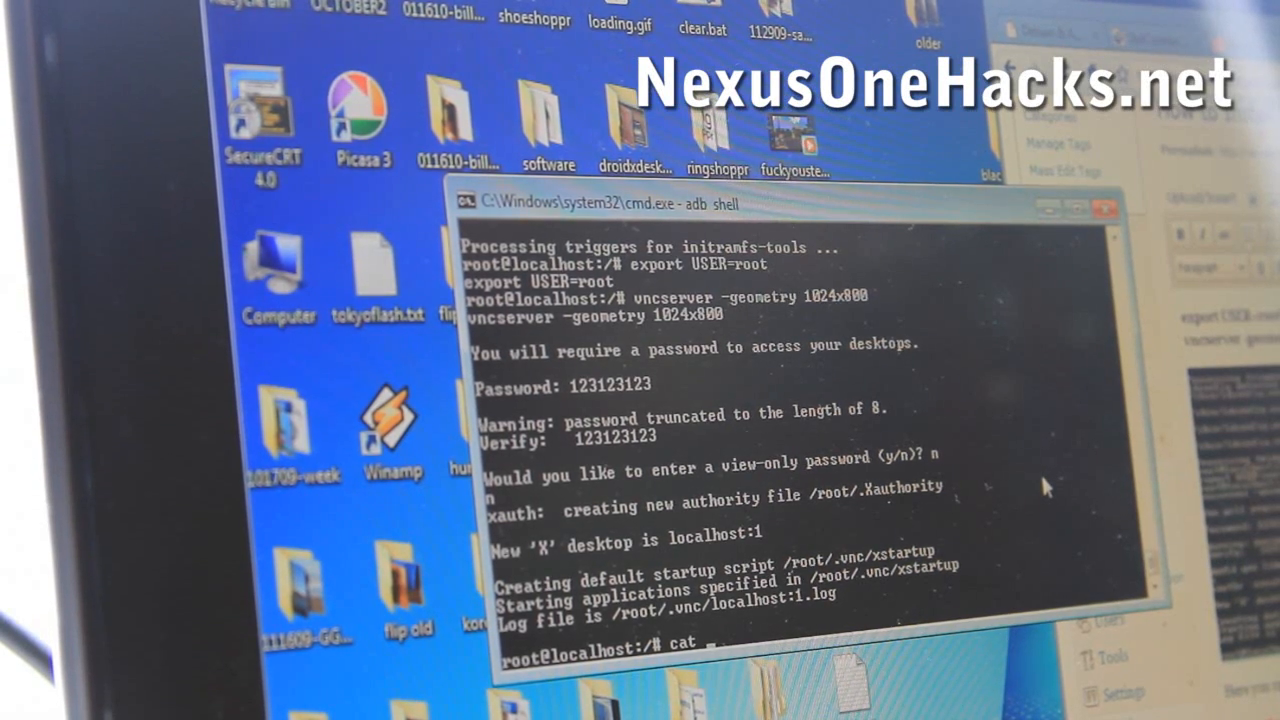
type("> /root/.vnc/xstartup")
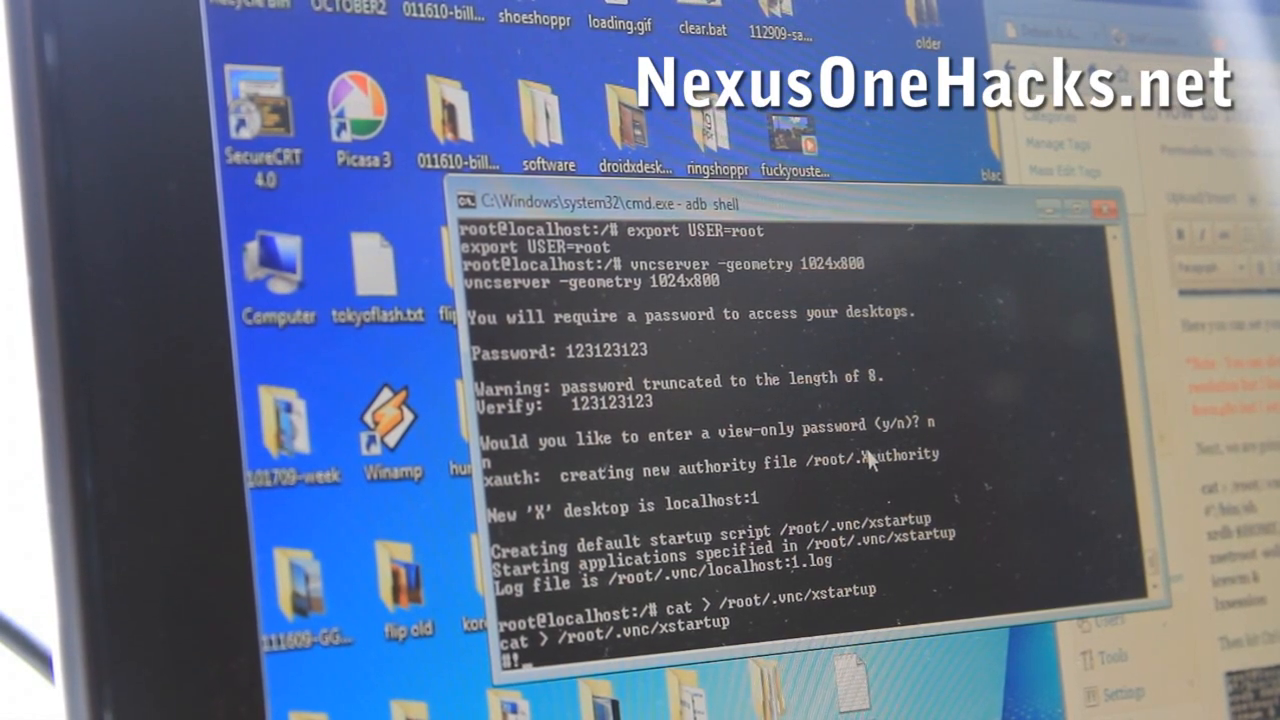
type("#!/bin")
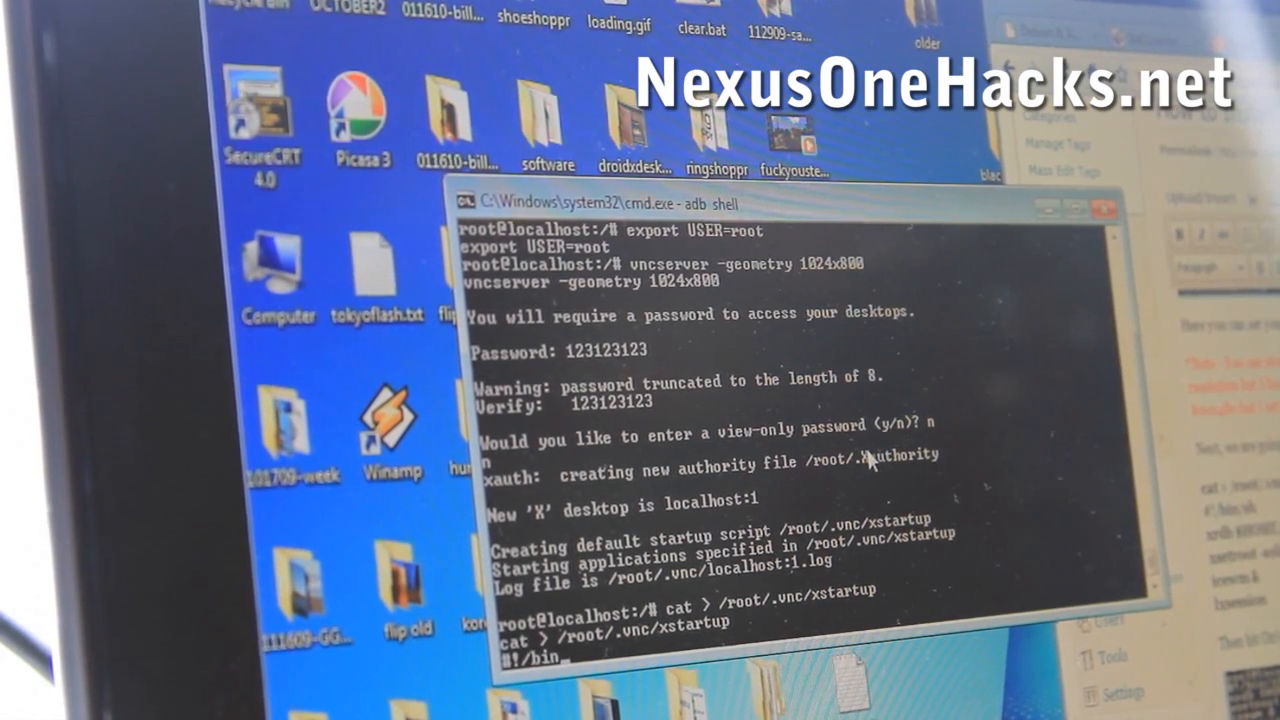
type("/sh")
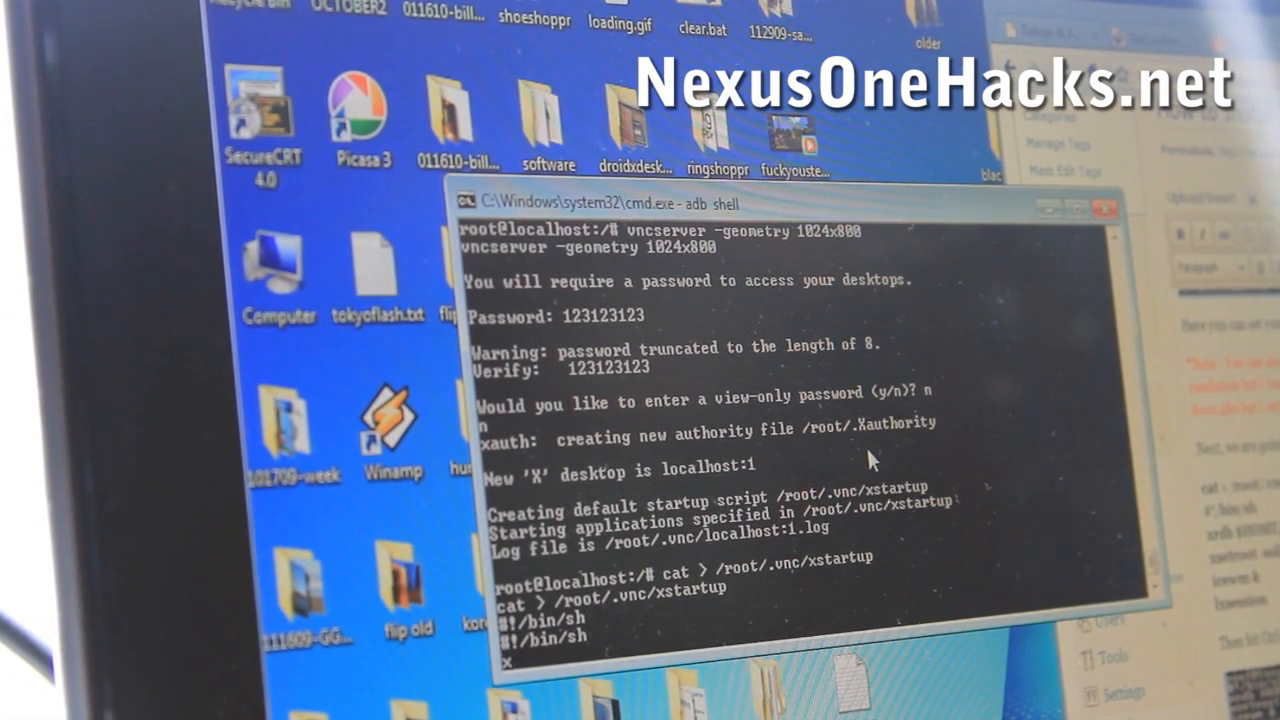
type("xrdb $")
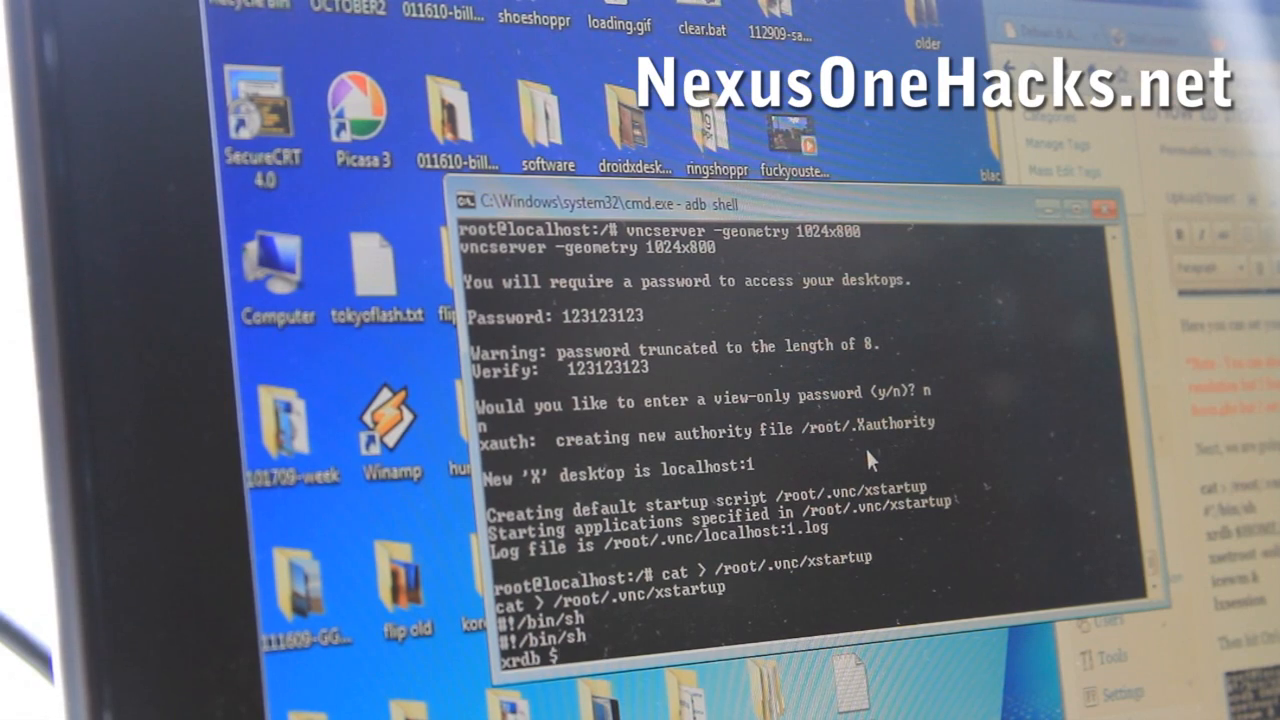
type("HOME/.Xresources")
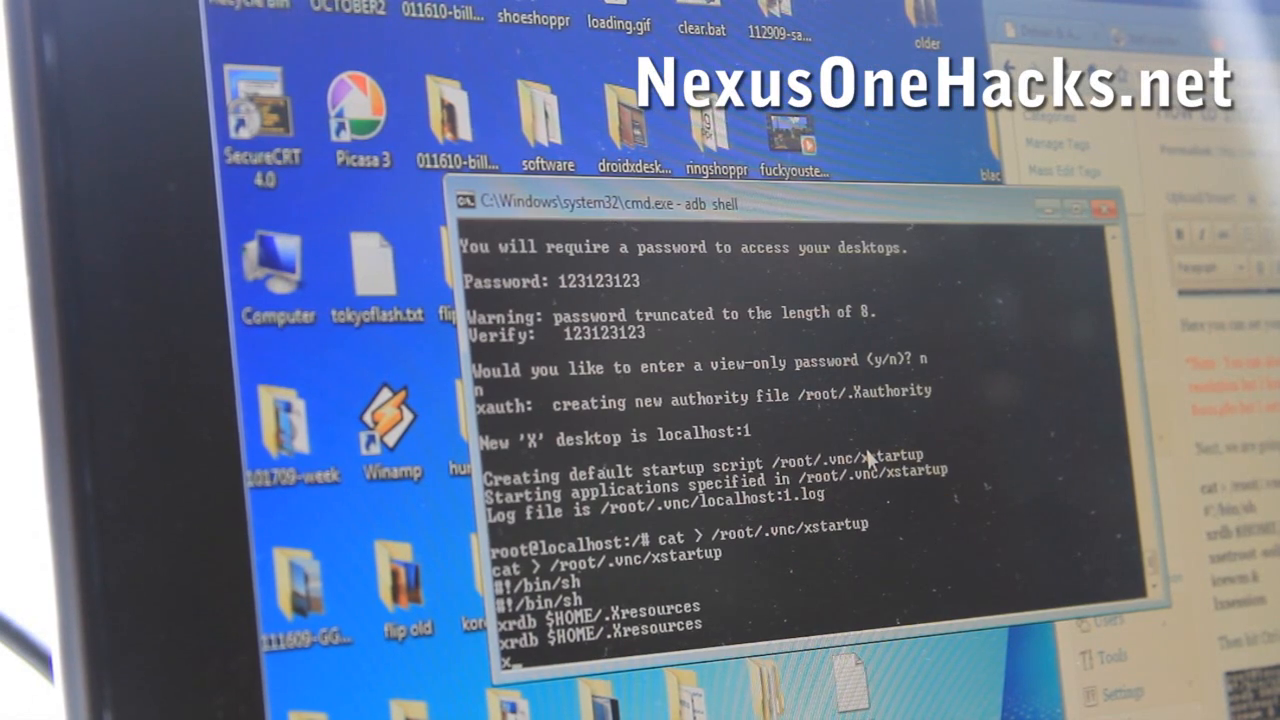
type("xsetroot-")
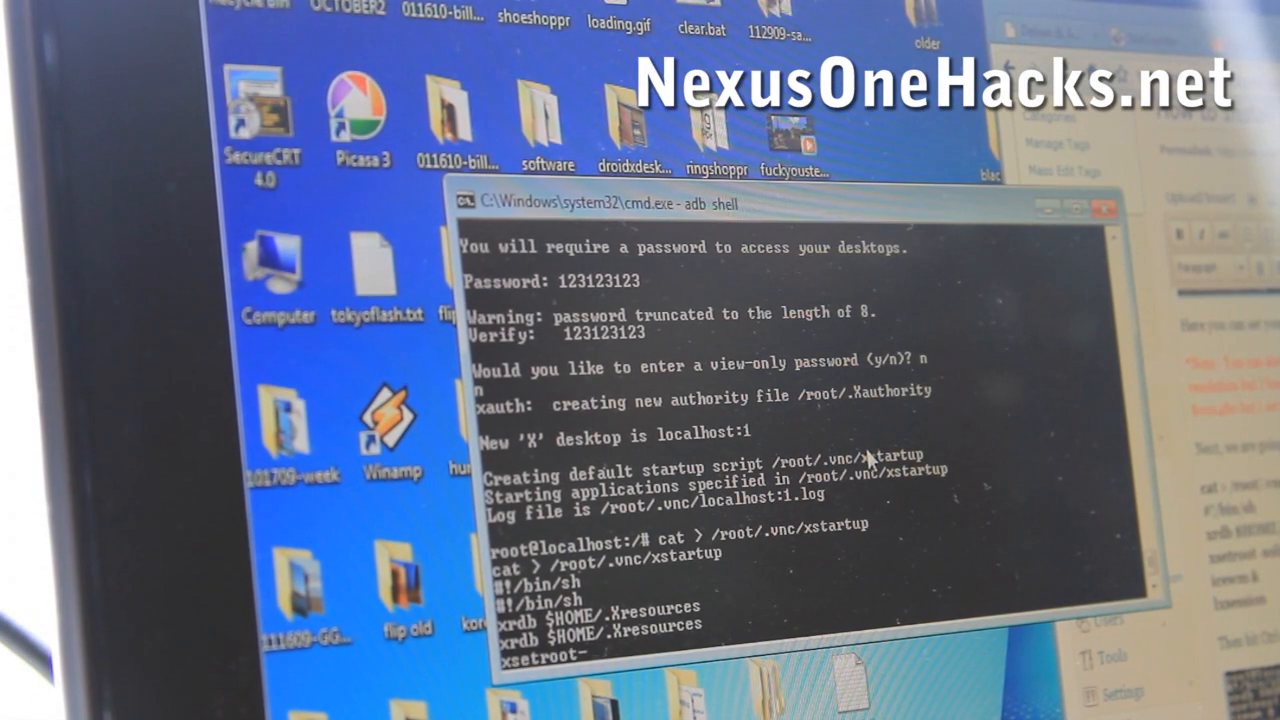
type("soli")
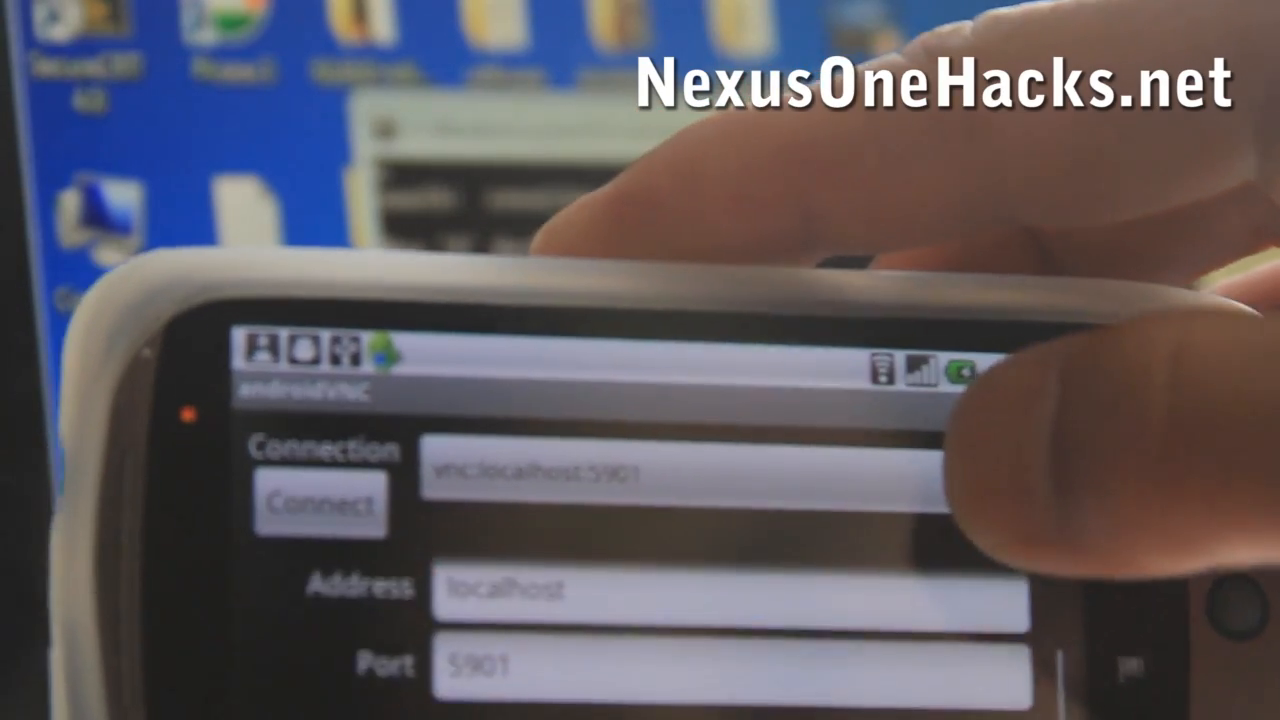
- Connect androidVNC to the VNC server at localhost, port 5901
left_click(320, 503)
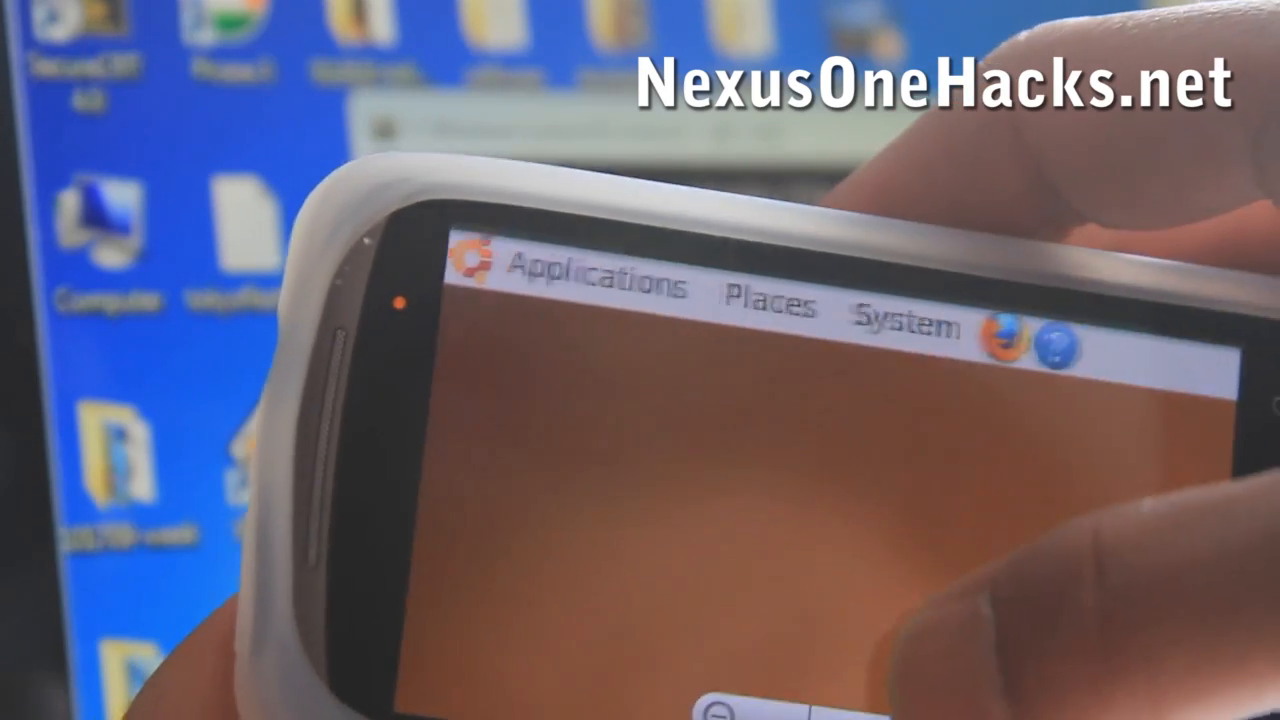
- Tap on the remote LXDE desktop shown in androidVNC
left_click(600, 285)
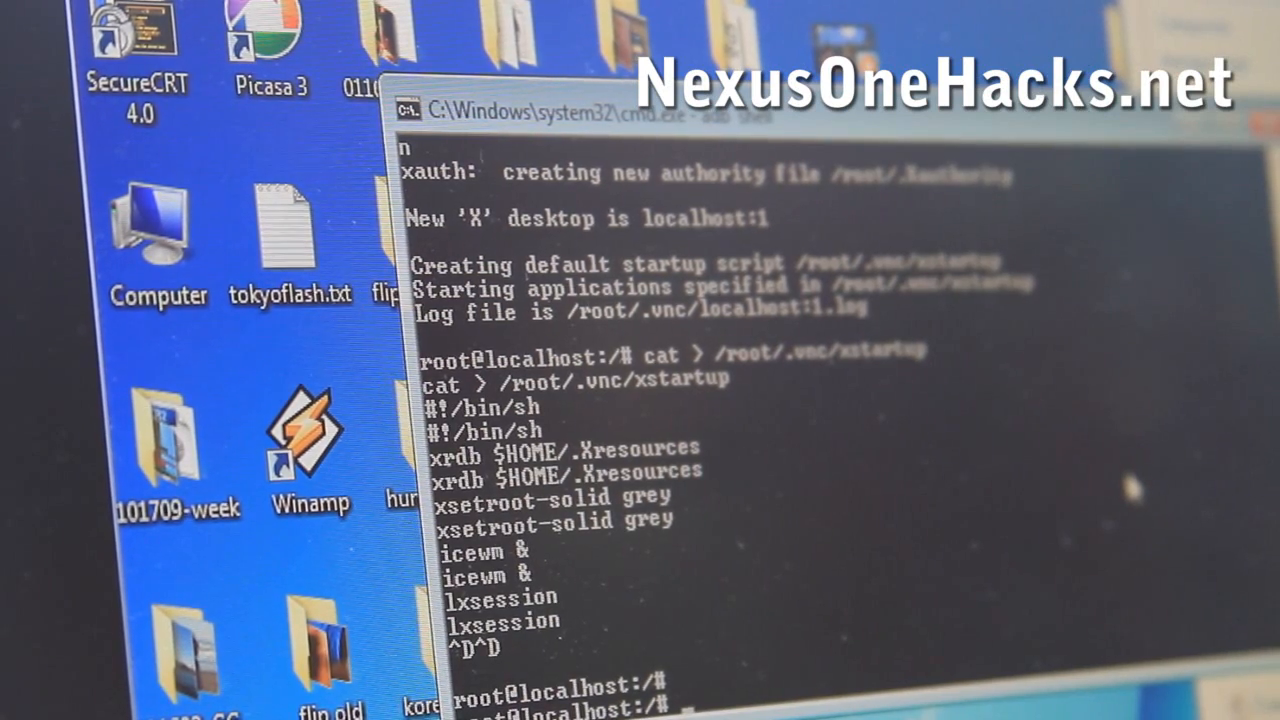
- Write a 'front' script that recreates /tmp and runs vncserver -geometry 1024x800
type("cat >")
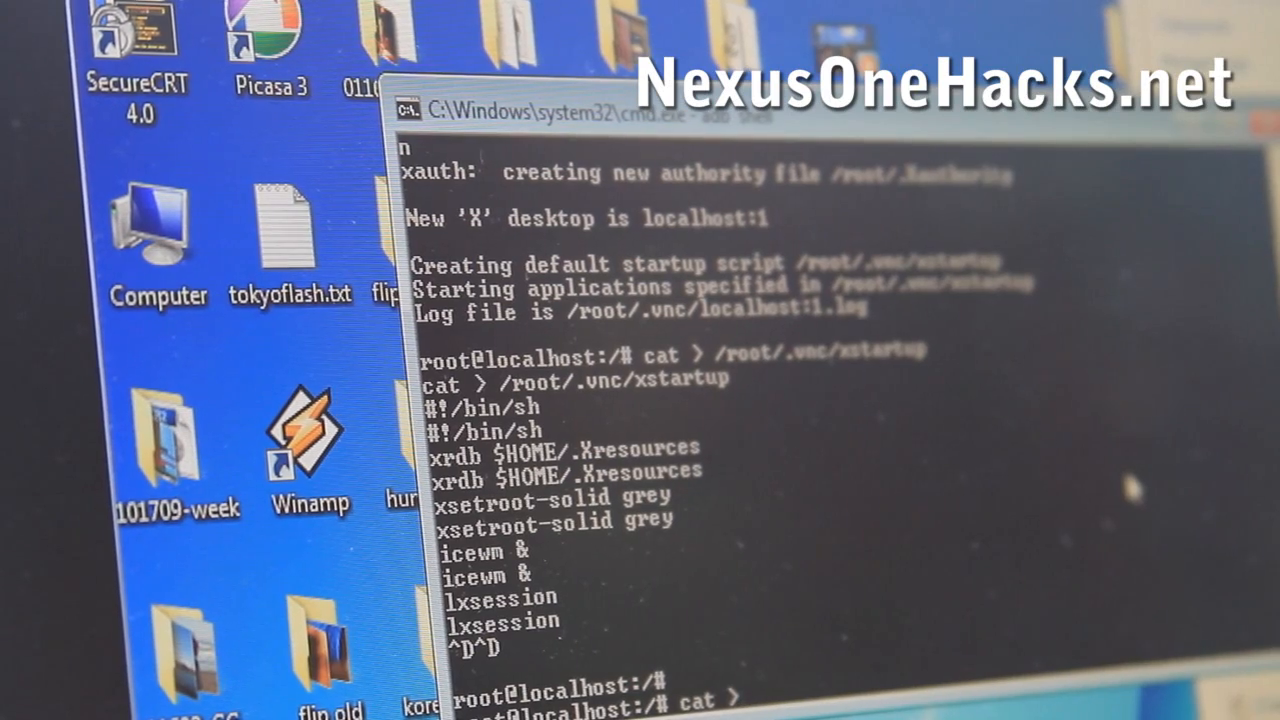
type("front")
type("export USER=root")
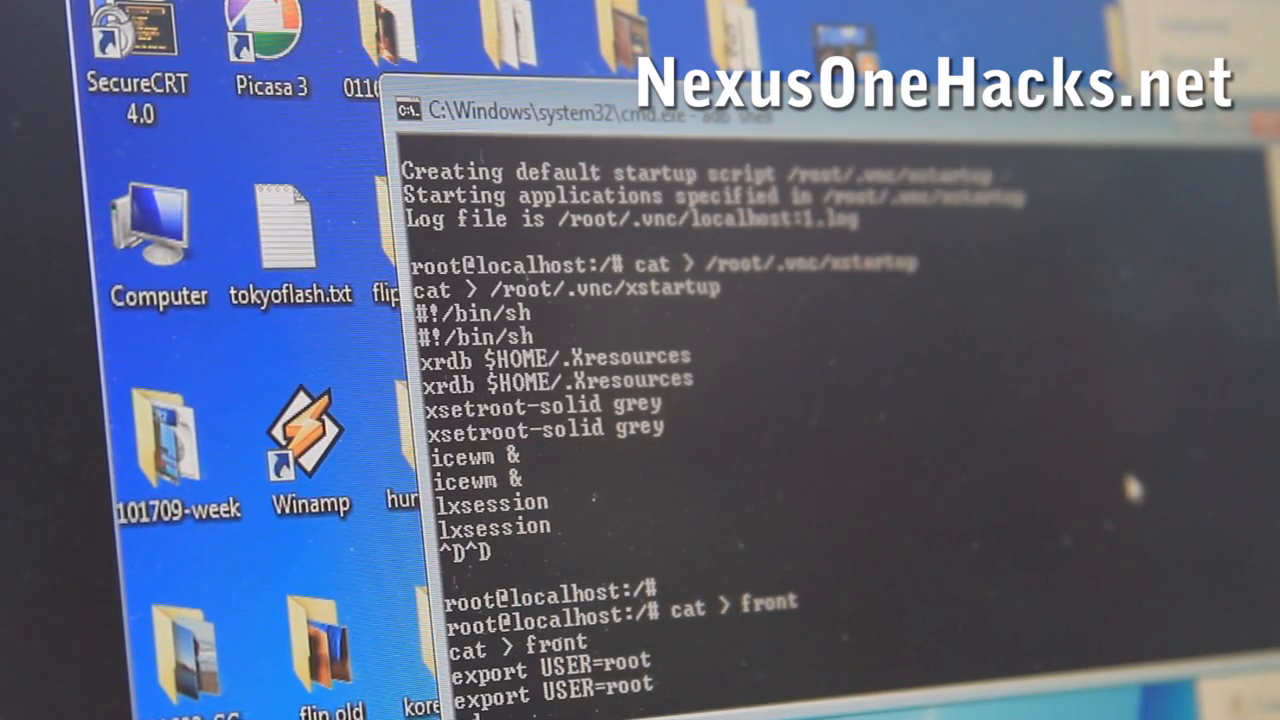
scroll("down", 3)
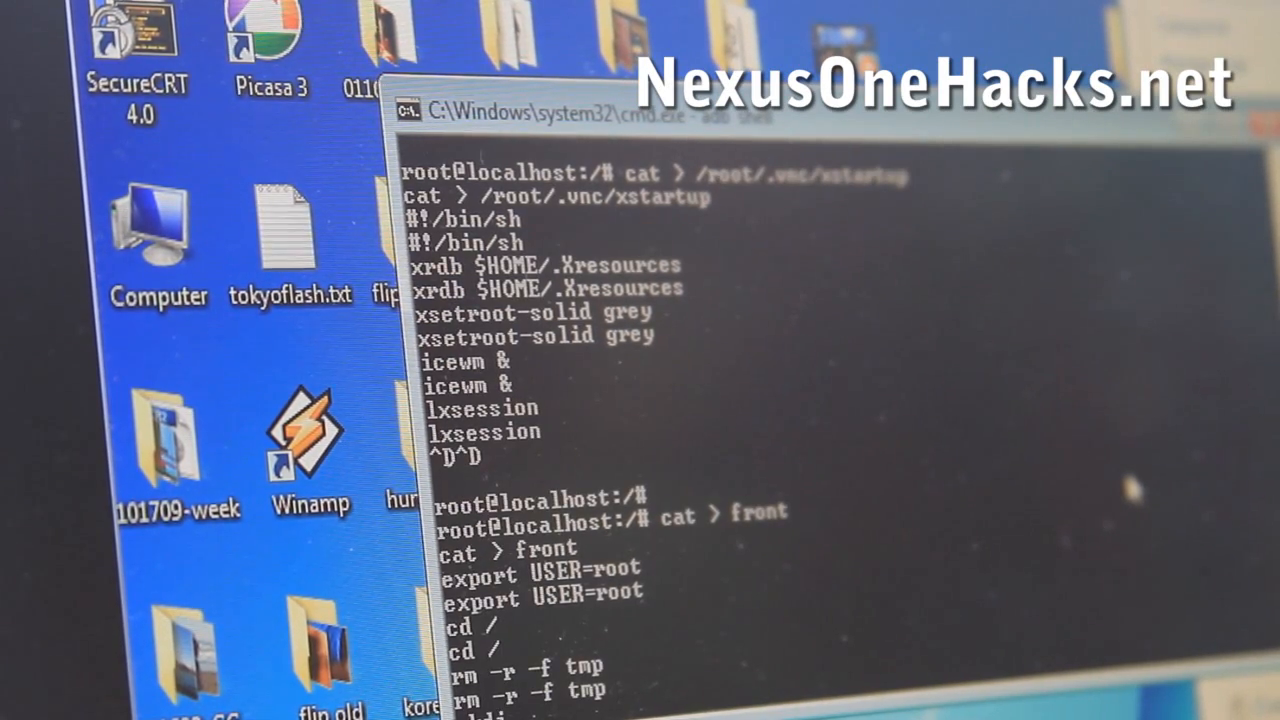
scroll("down", 3)
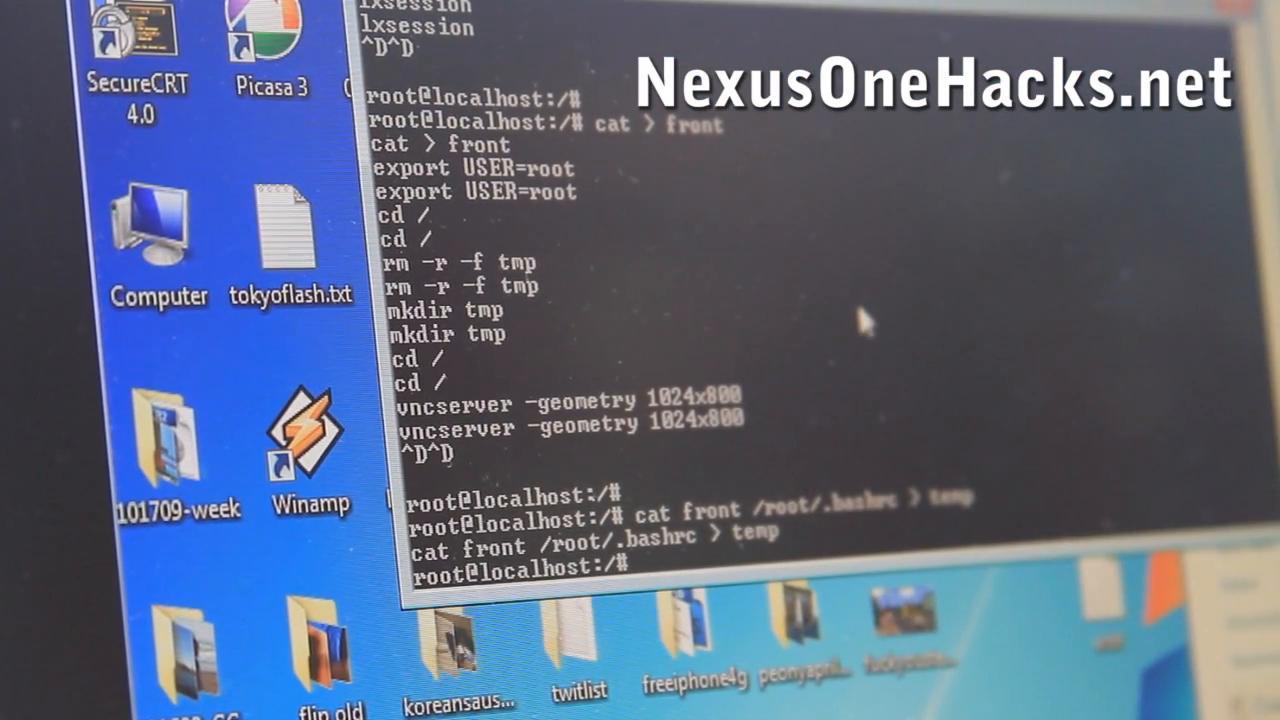
- Copy temp over /root/.bashrc and exit the Ubuntu chroot
type("cp temp /root/.bashrc")
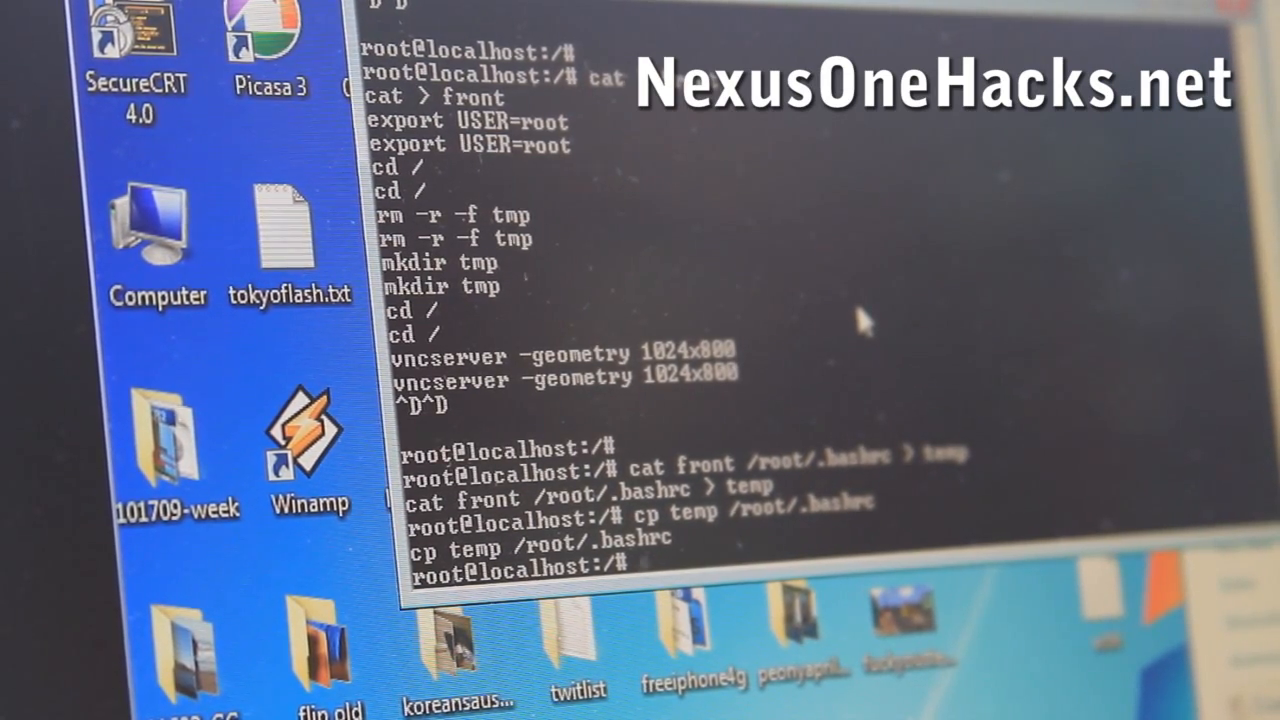
type("exit")
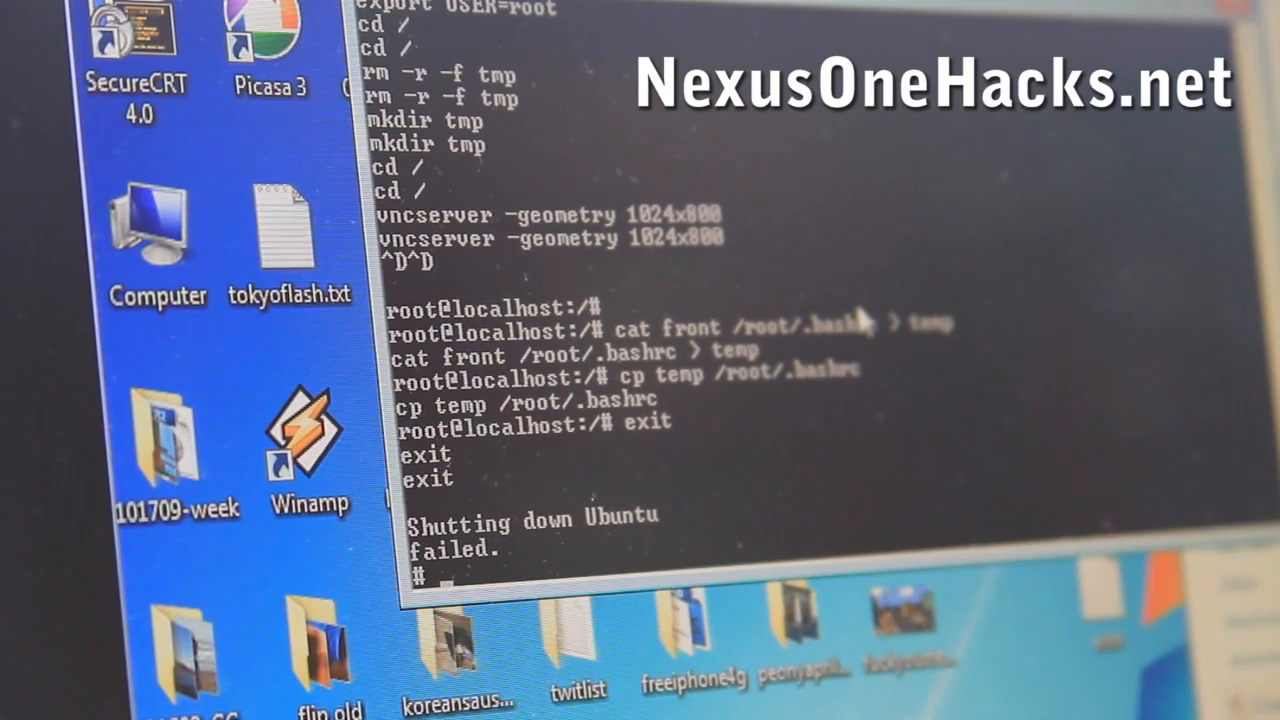
type("bootub")
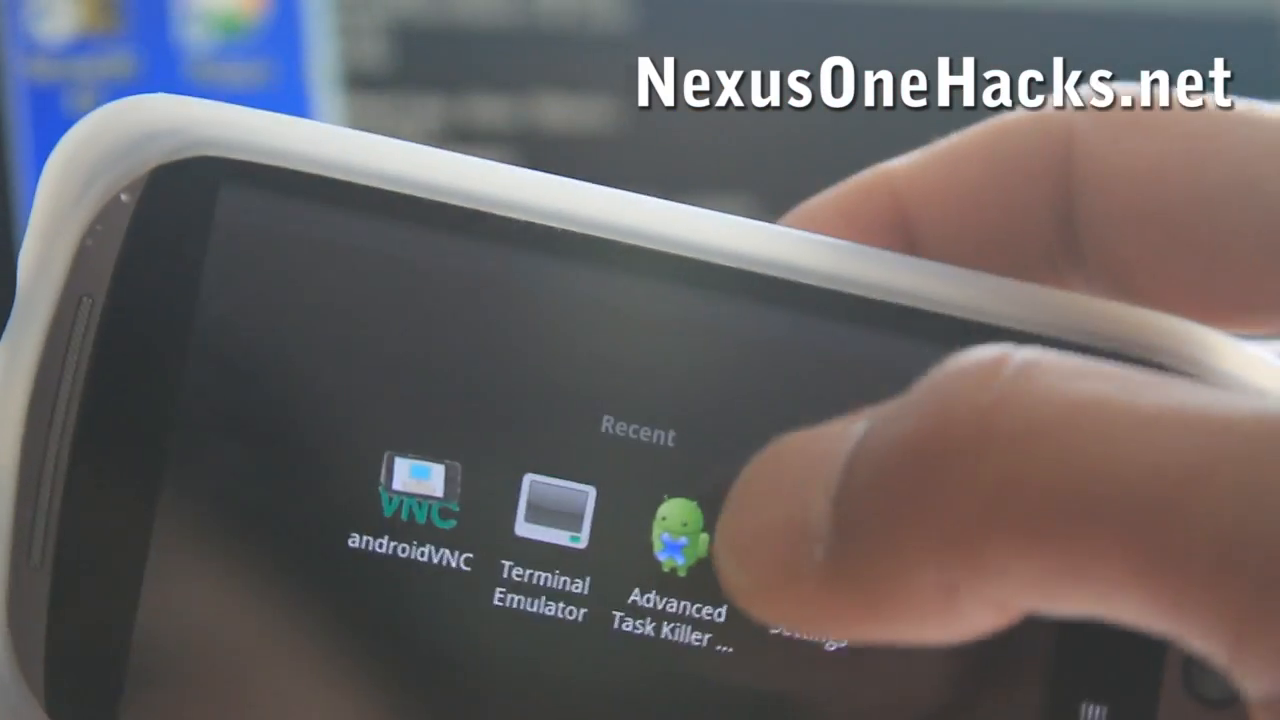
- Open Advanced Task Killer from Recent apps to list androidVNC and Terminal Emulator
left_click(680, 530)
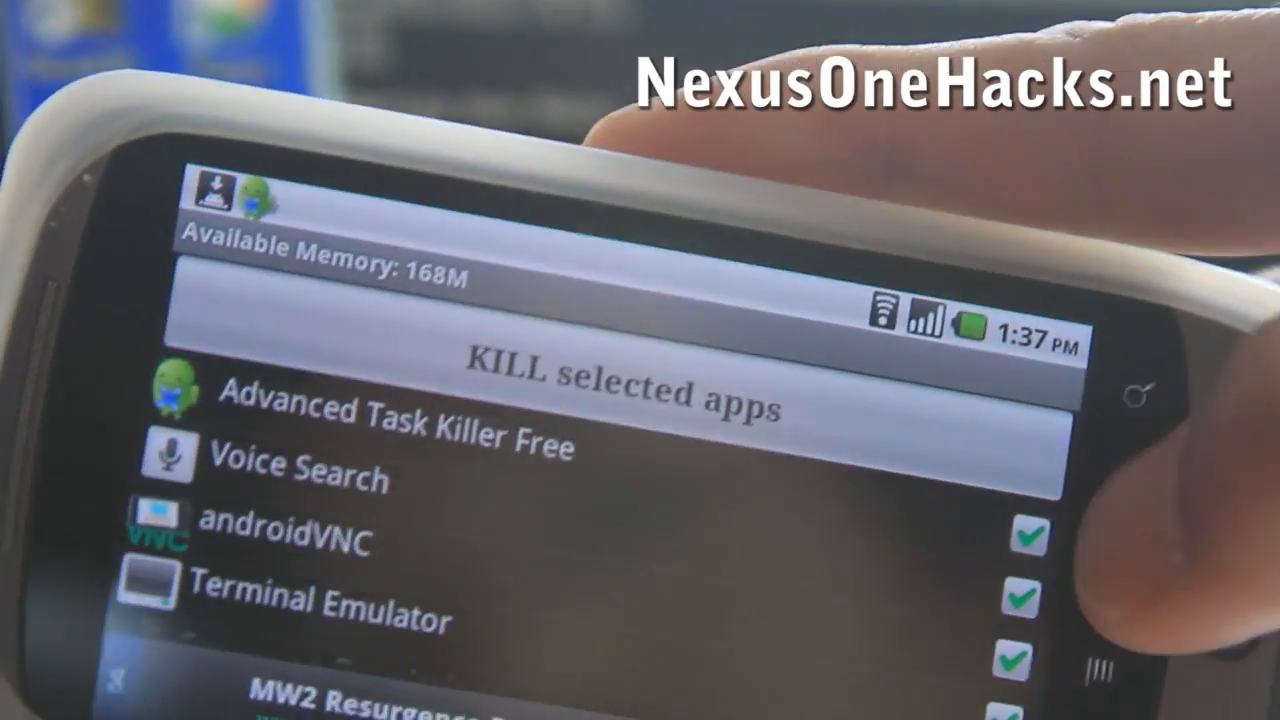